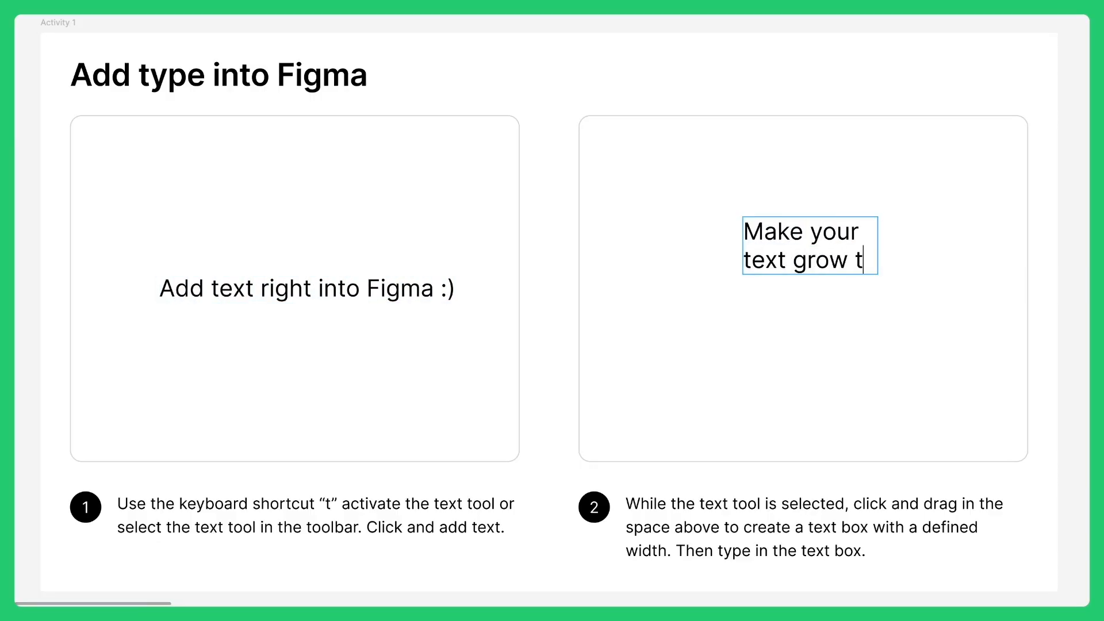
- Finish the fixed-width caption '...a specific width for more control' and the curved-line text 'awesome!'
text(o a specific width for more control)
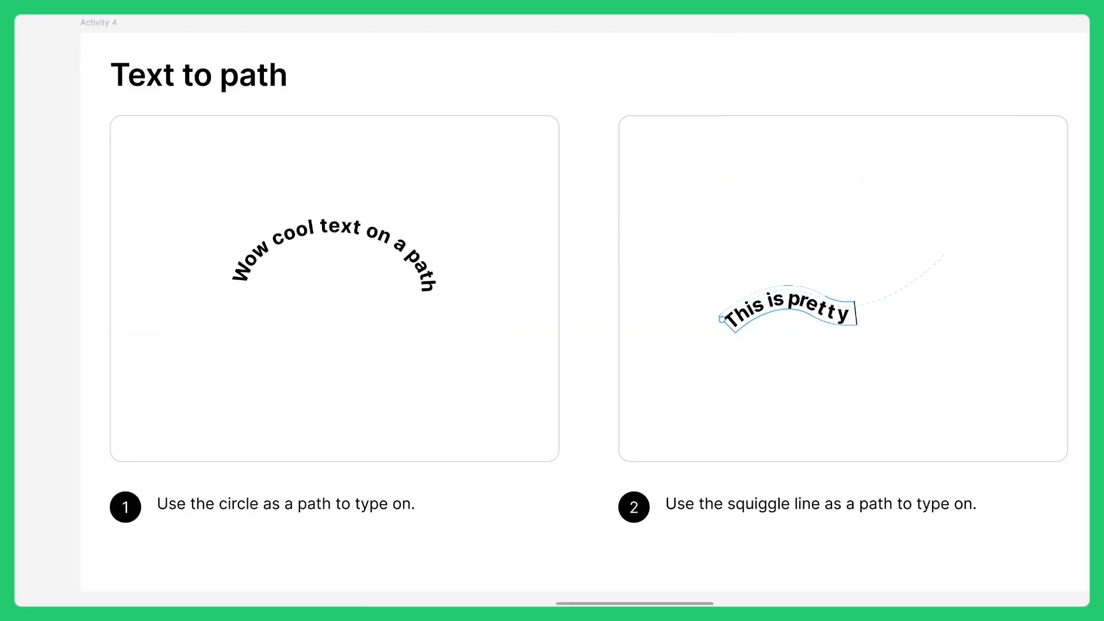
text(awesome!)
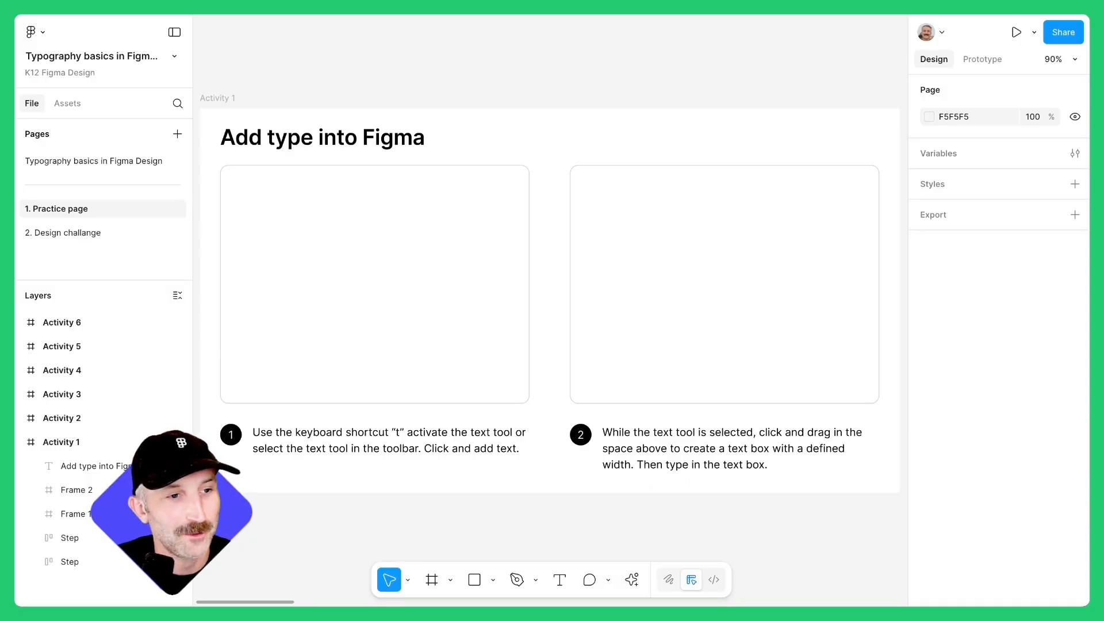
mouse_move(261, 279)
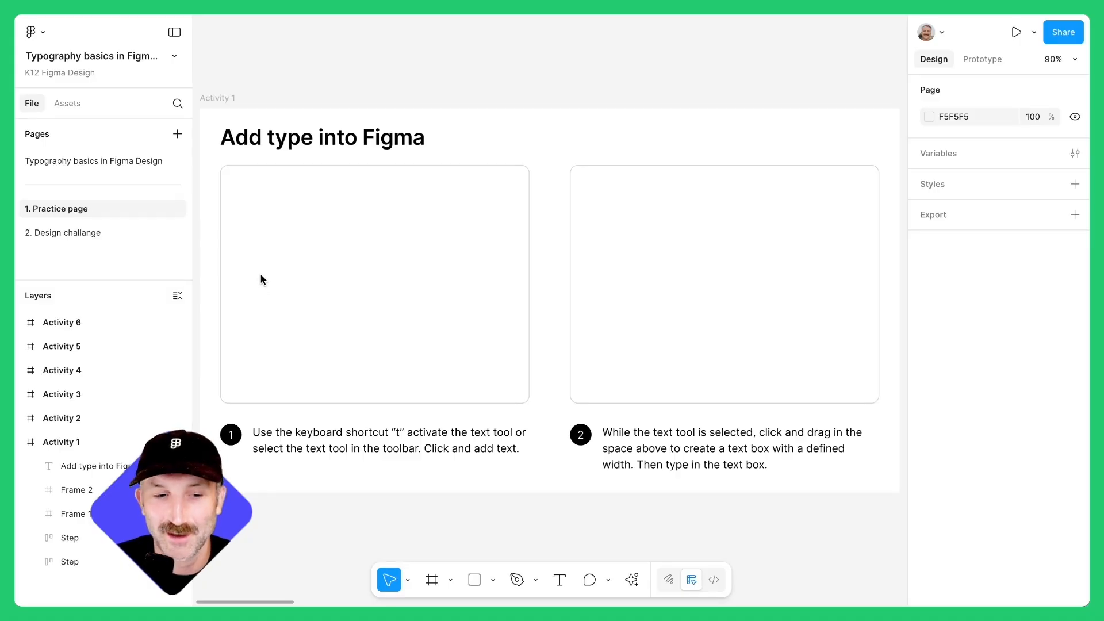
mouse_move(560, 580)
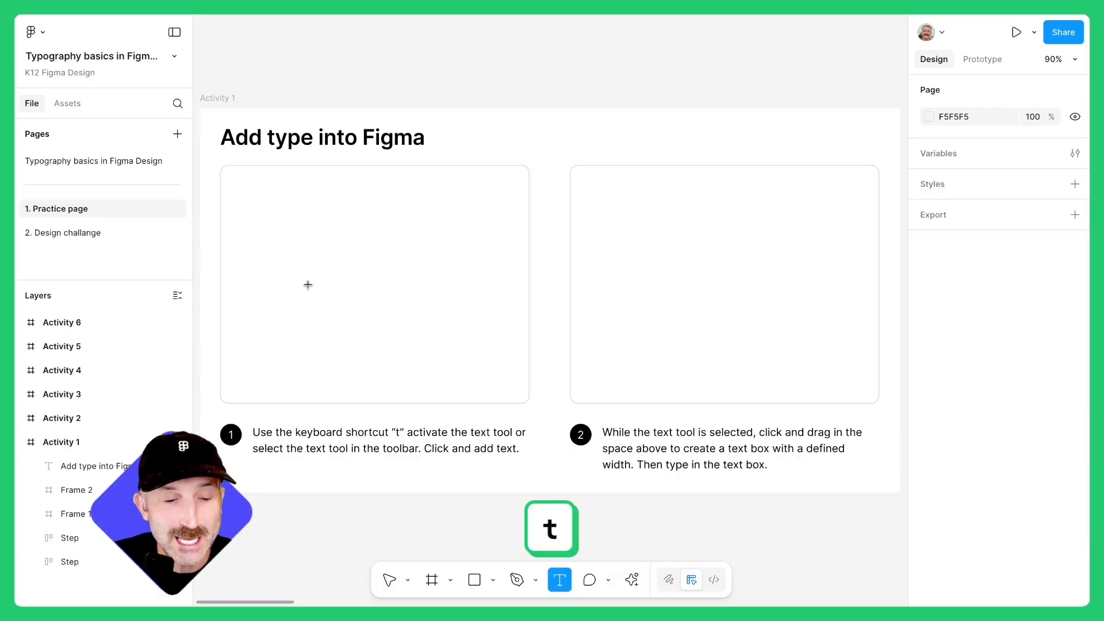
- Place 'Add your text to this box' in the left Activity 1 box at font size 24
click(308, 284)
text(Add your text to this box)
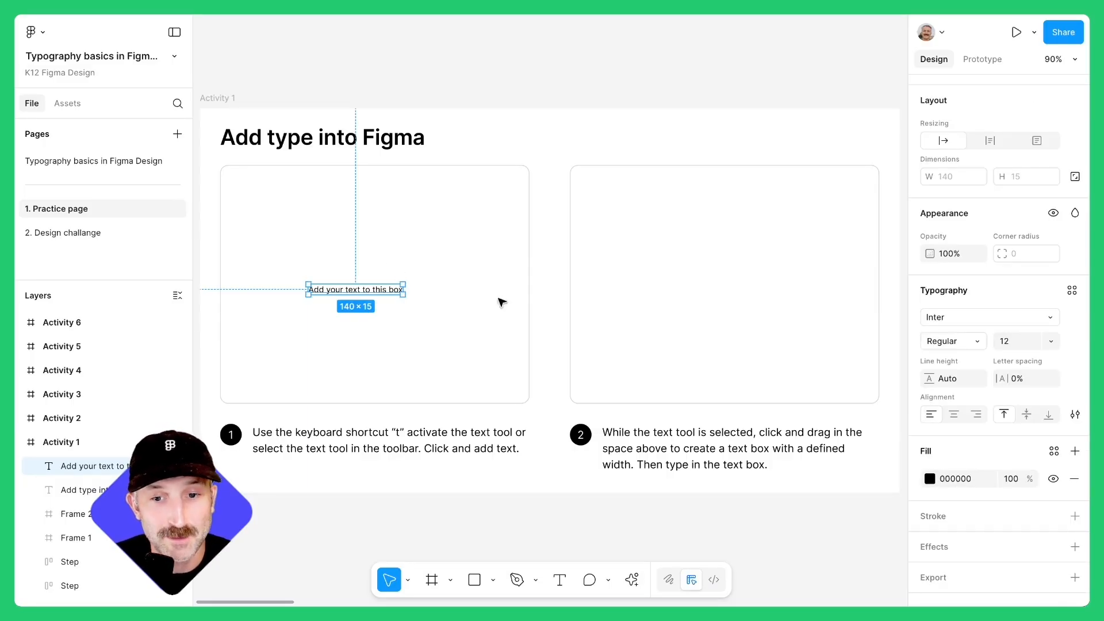
triple_click(1014, 340)
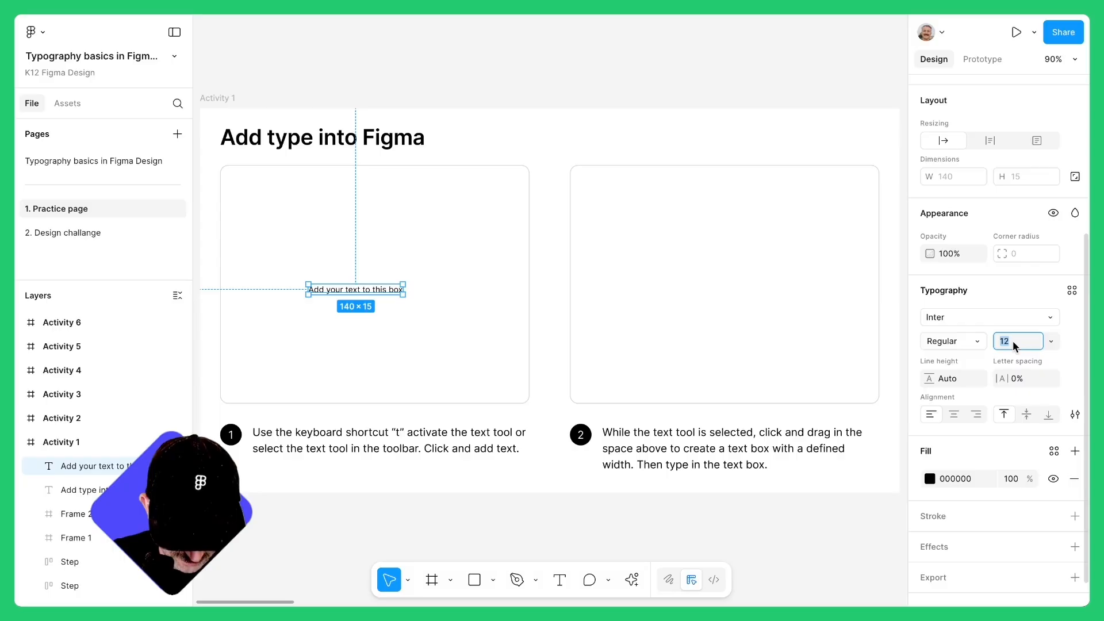
text(24)
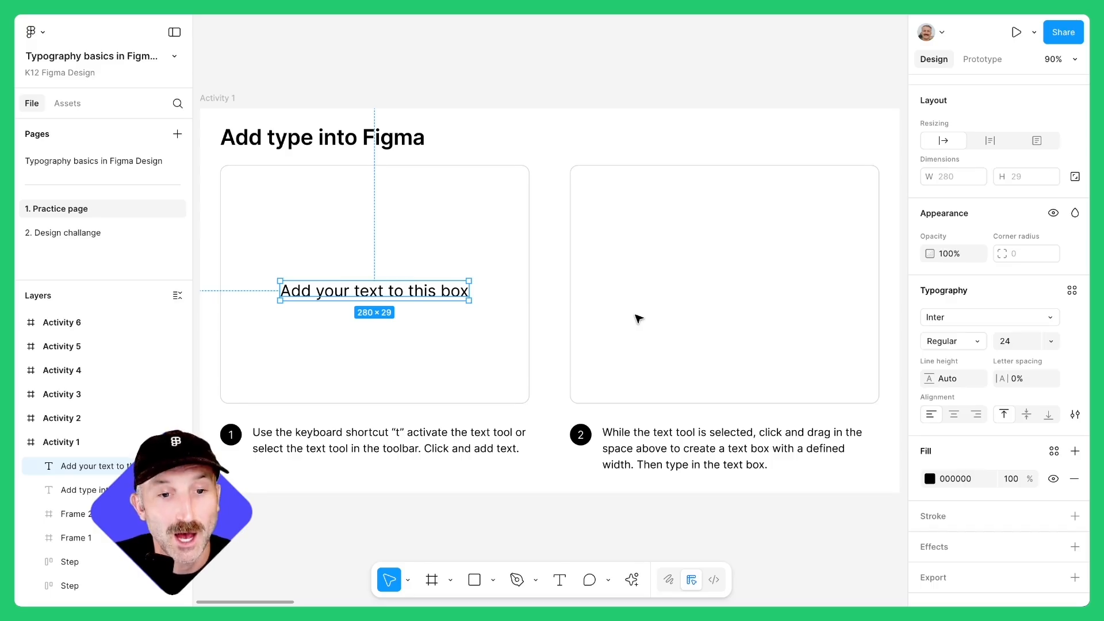
mouse_move(560, 580)
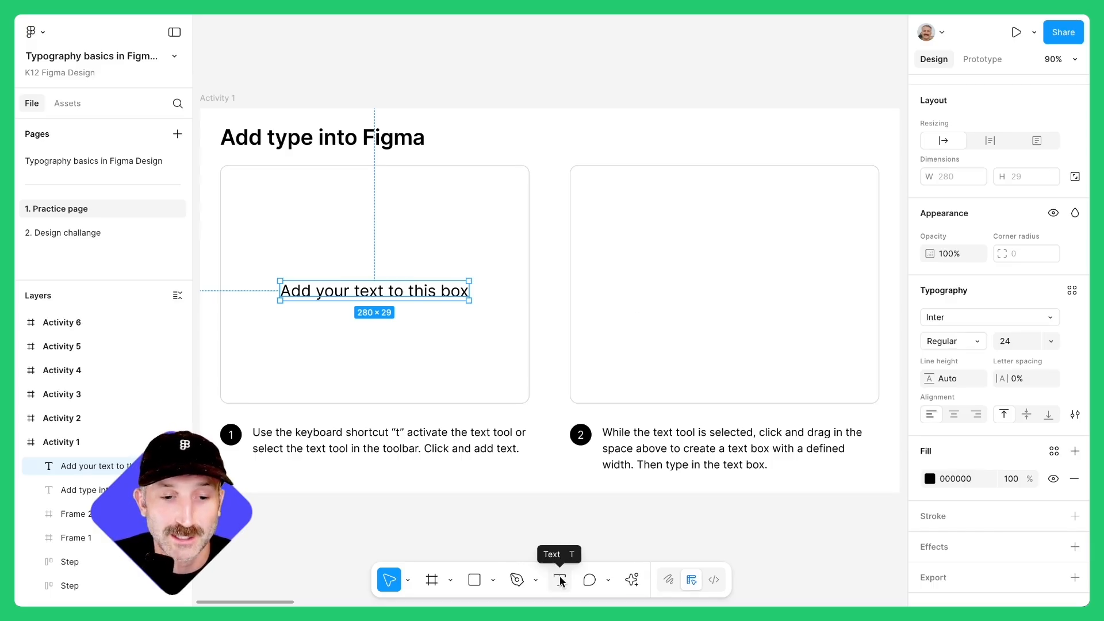
- Write the set-boundaries paragraph ('You... Oops... better!') in the right box with Auto height resizing
click(559, 580)
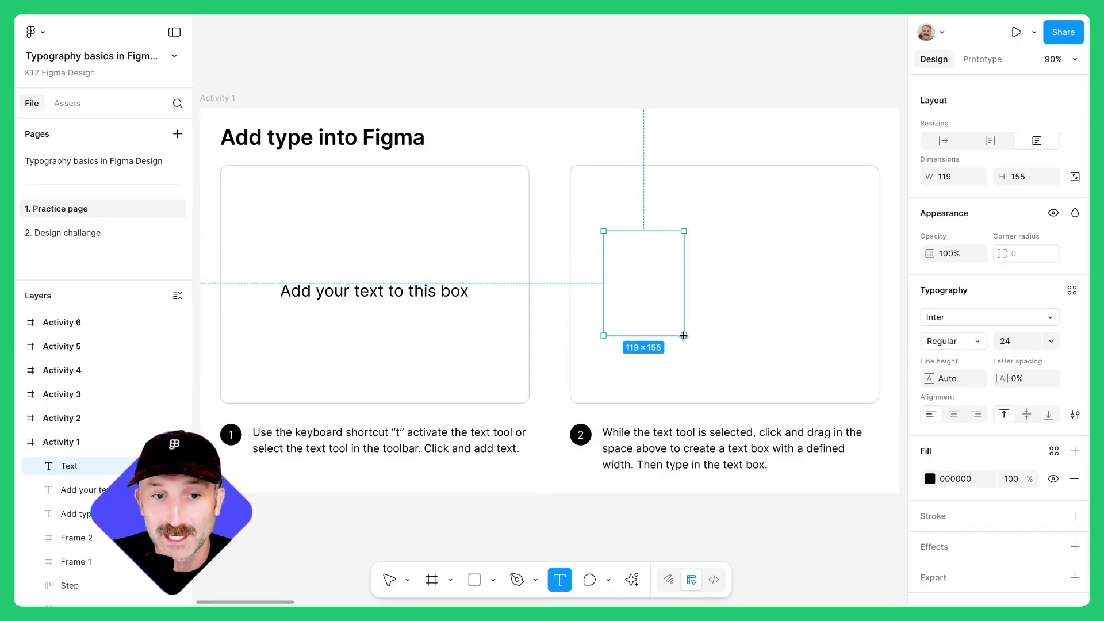
text(You)
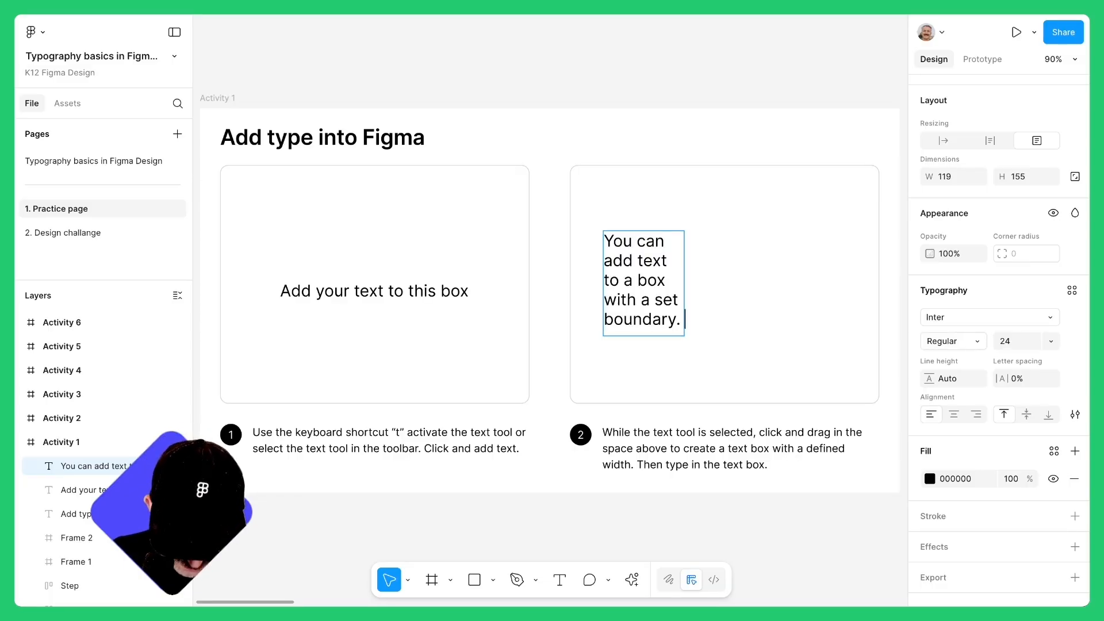
text(Oo)
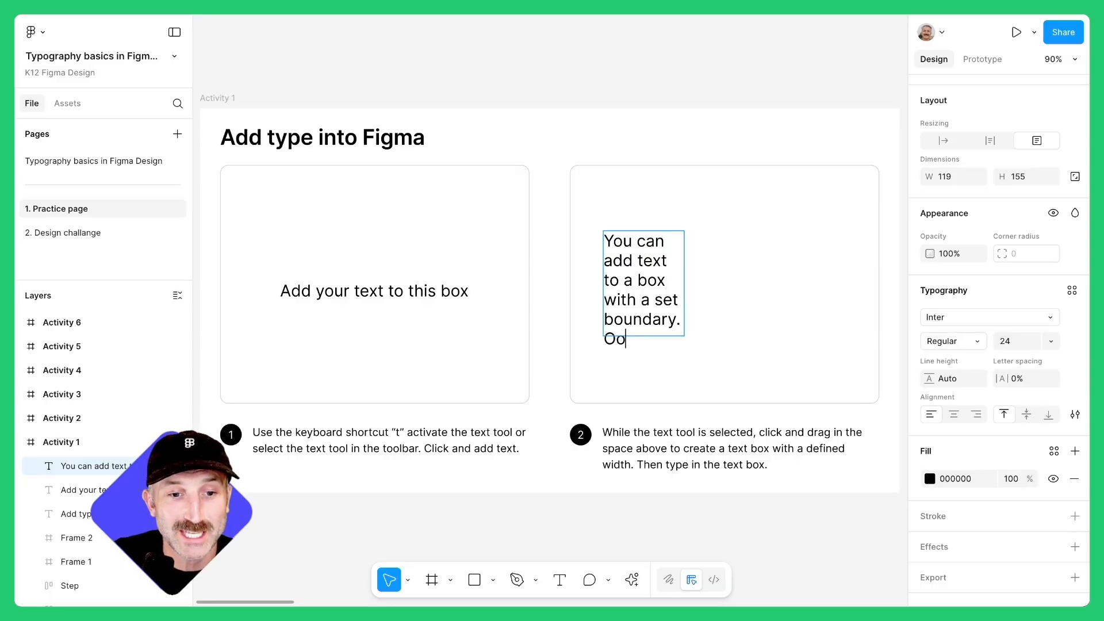
text(ps)
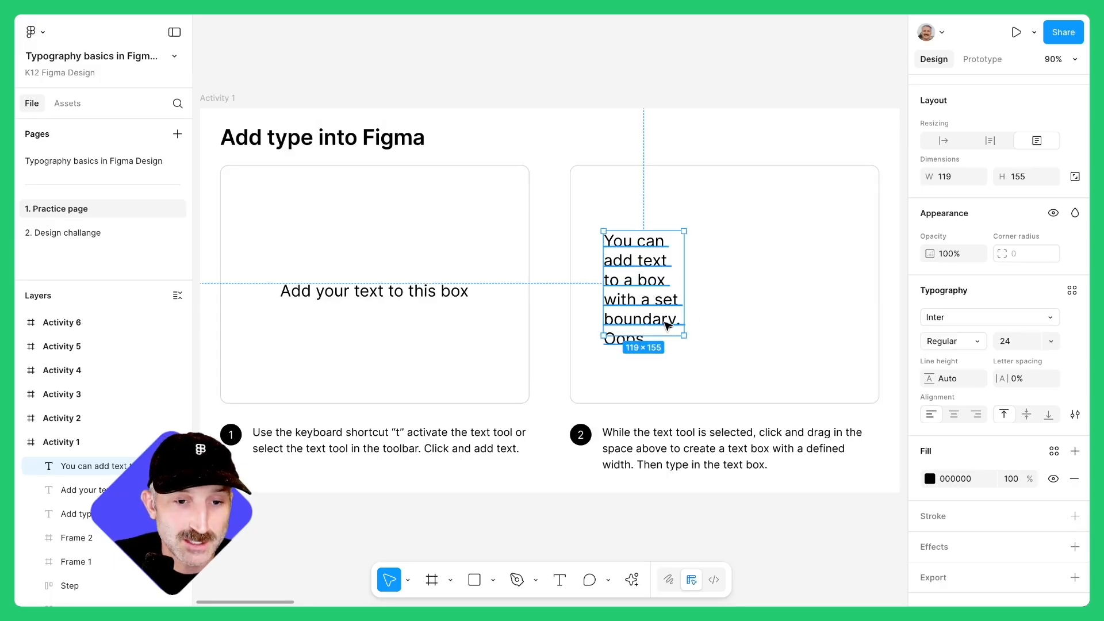
mouse_move(989, 140)
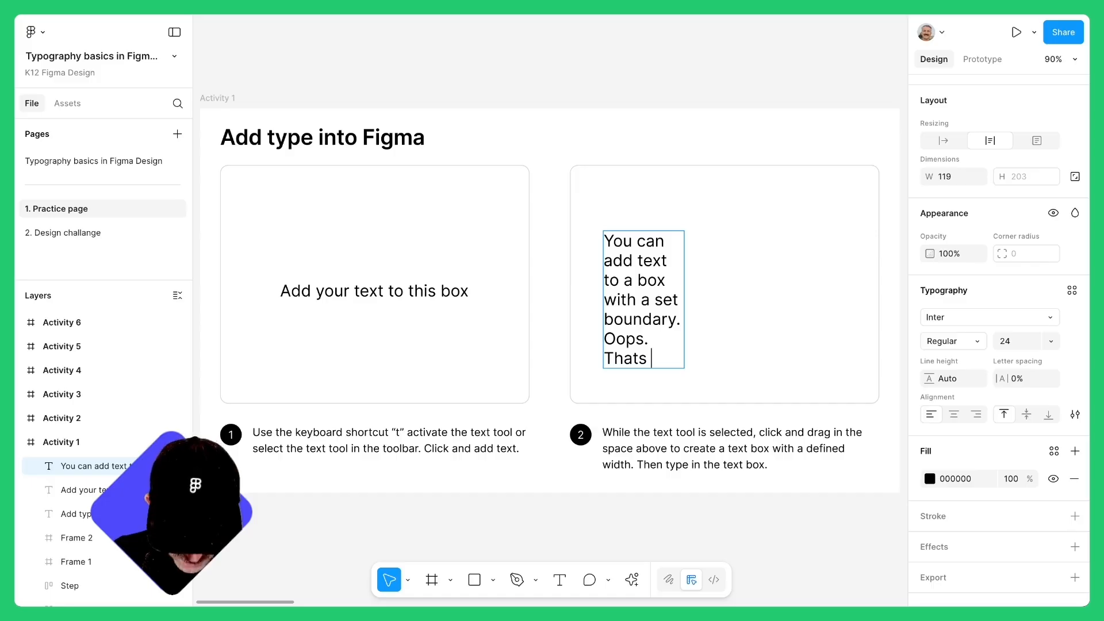
text(better!)
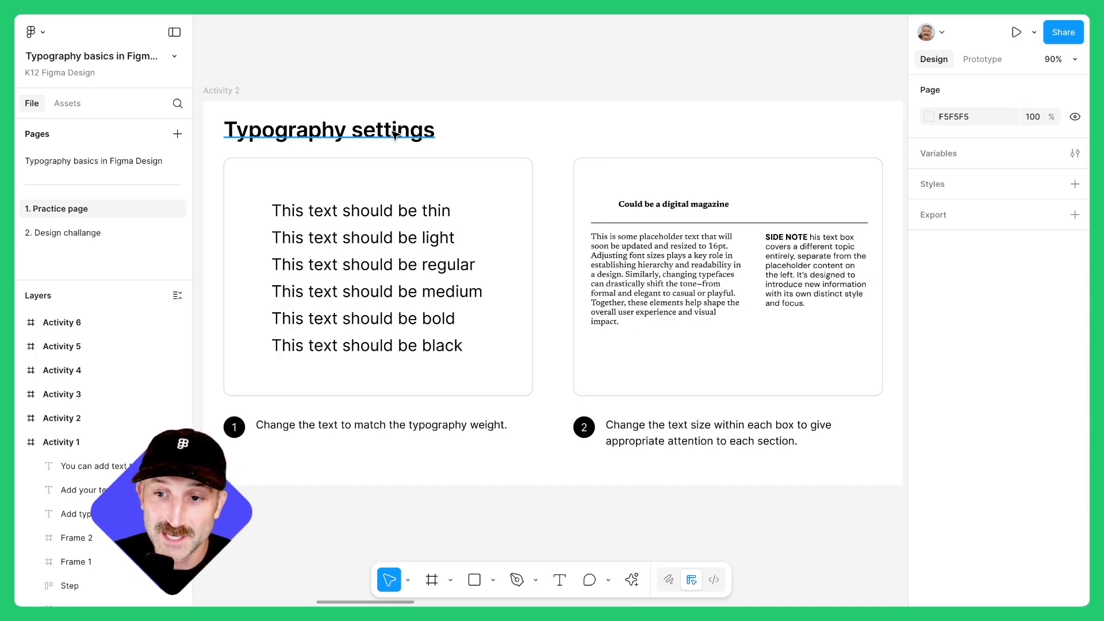
mouse_move(396, 149)
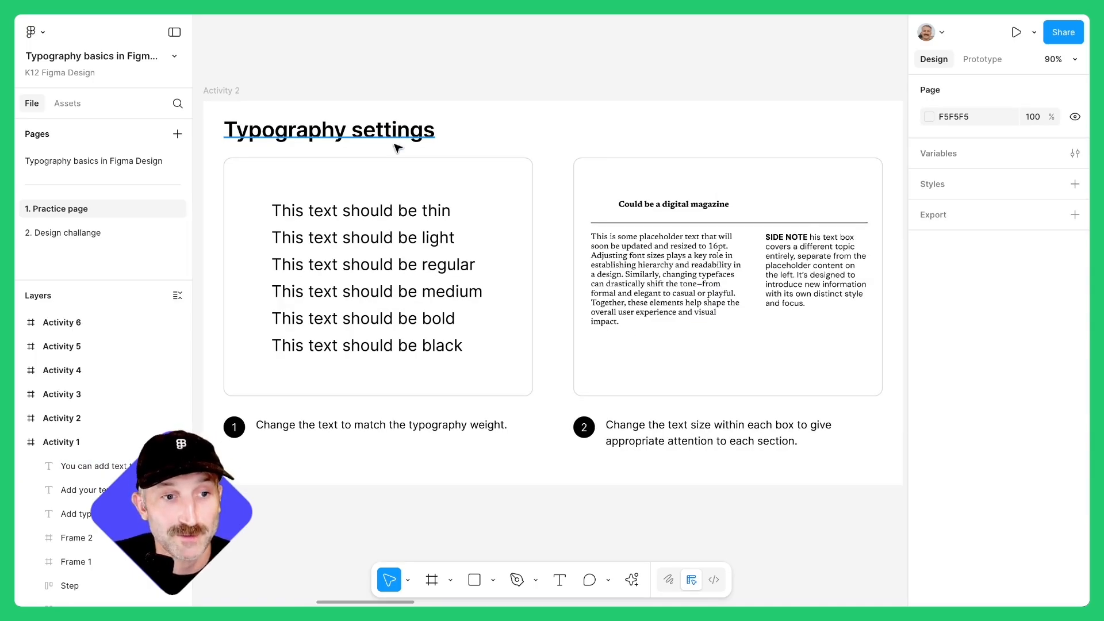
- Assign the Thin and Medium weights to the Activity 2 lines that name them
click(360, 209)
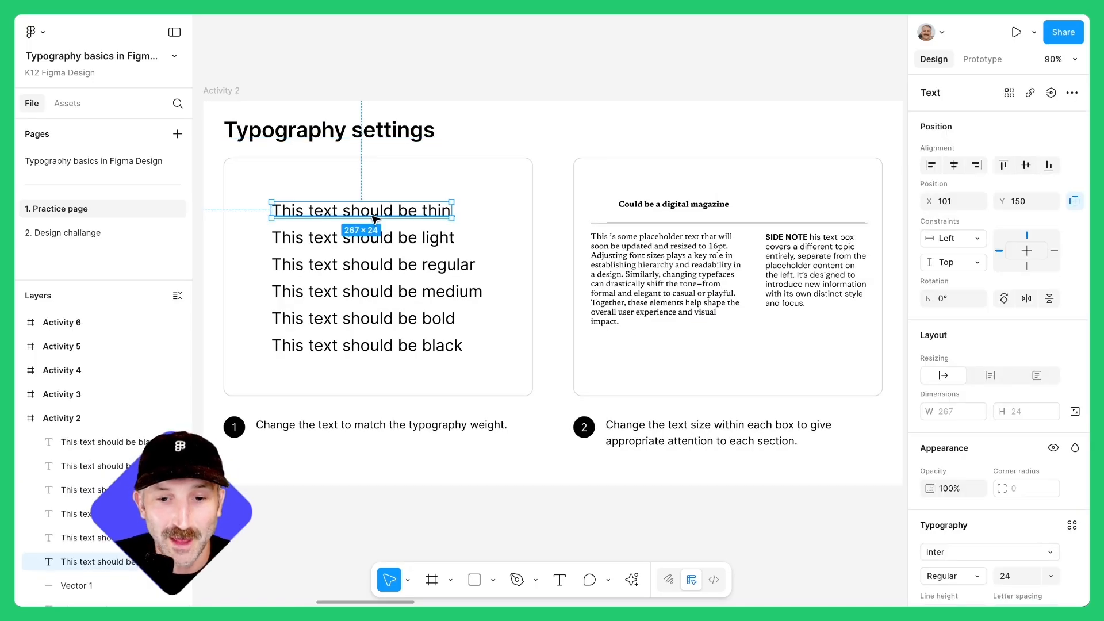
scroll(down, 3)
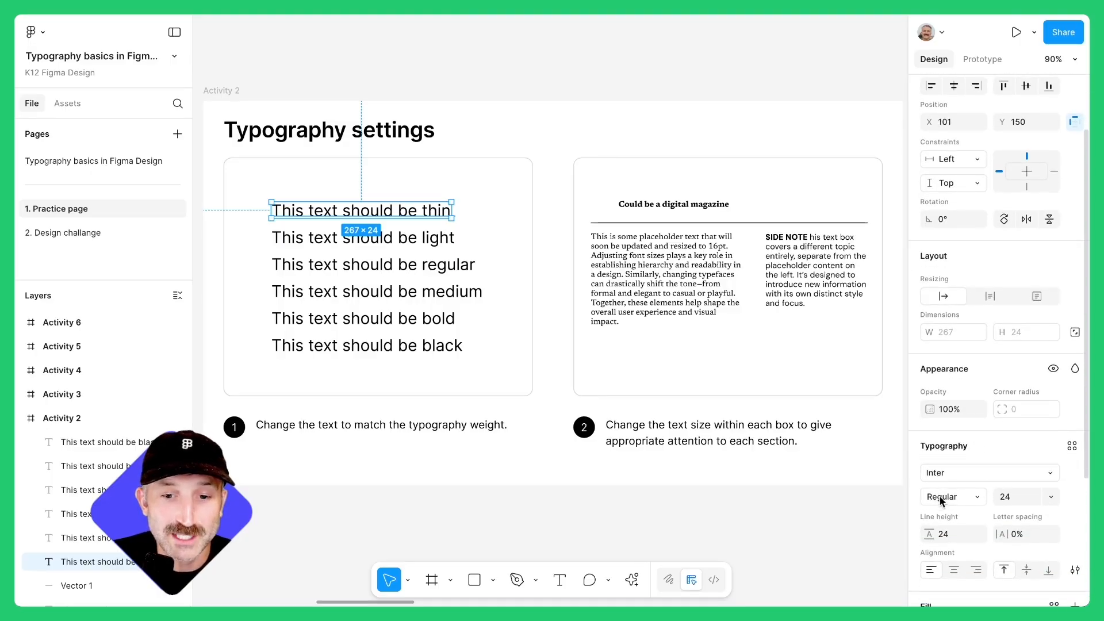
click(946, 497)
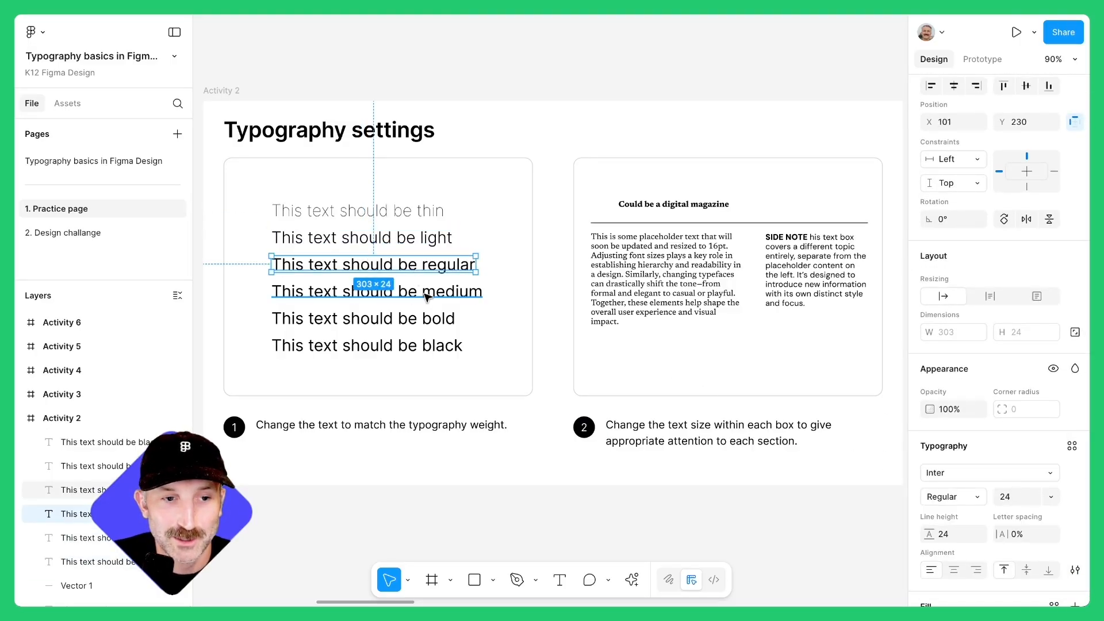
click(949, 497)
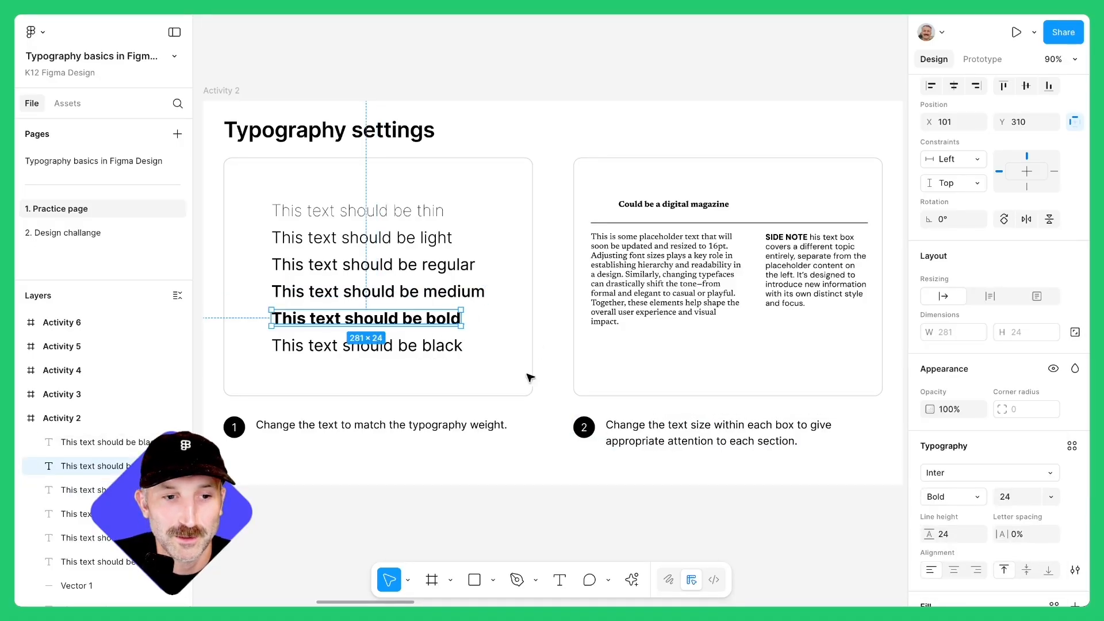
click(415, 381)
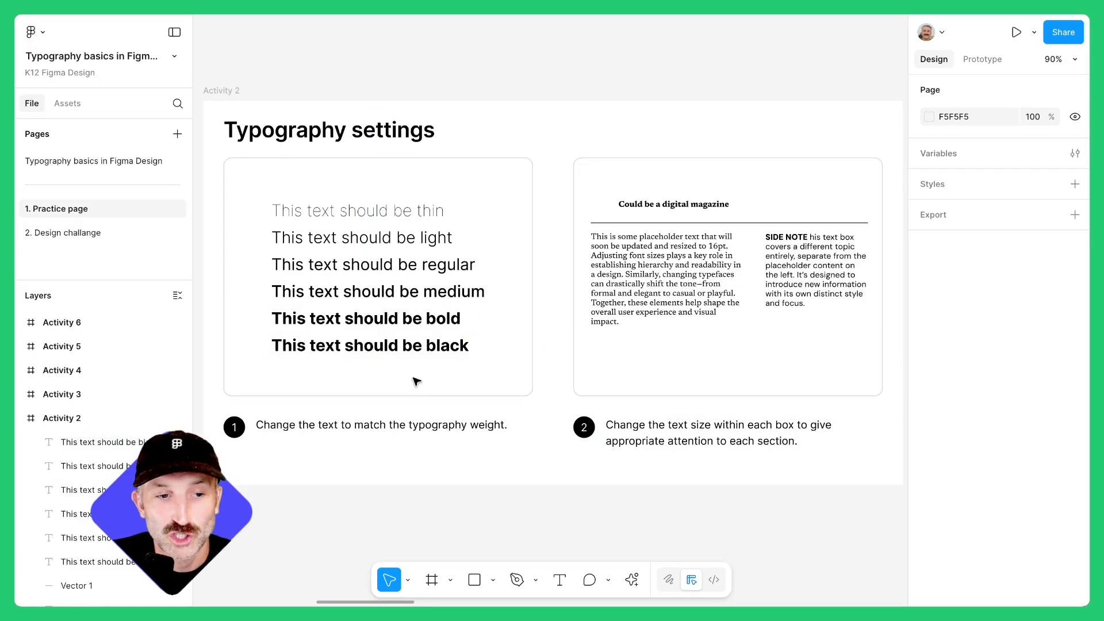
mouse_move(413, 412)
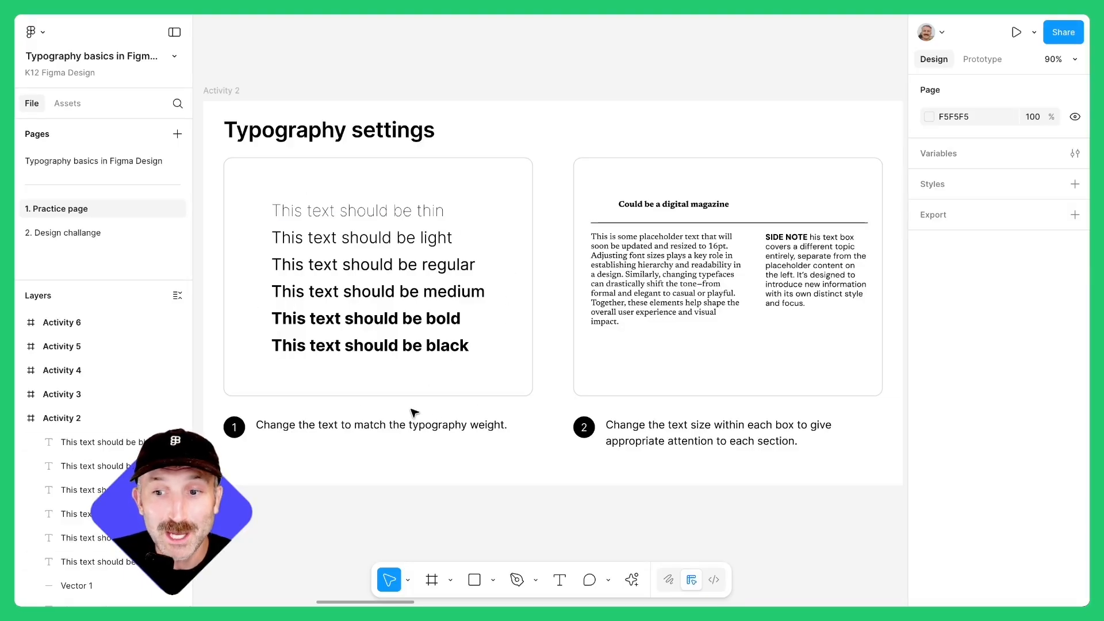
mouse_move(548, 322)
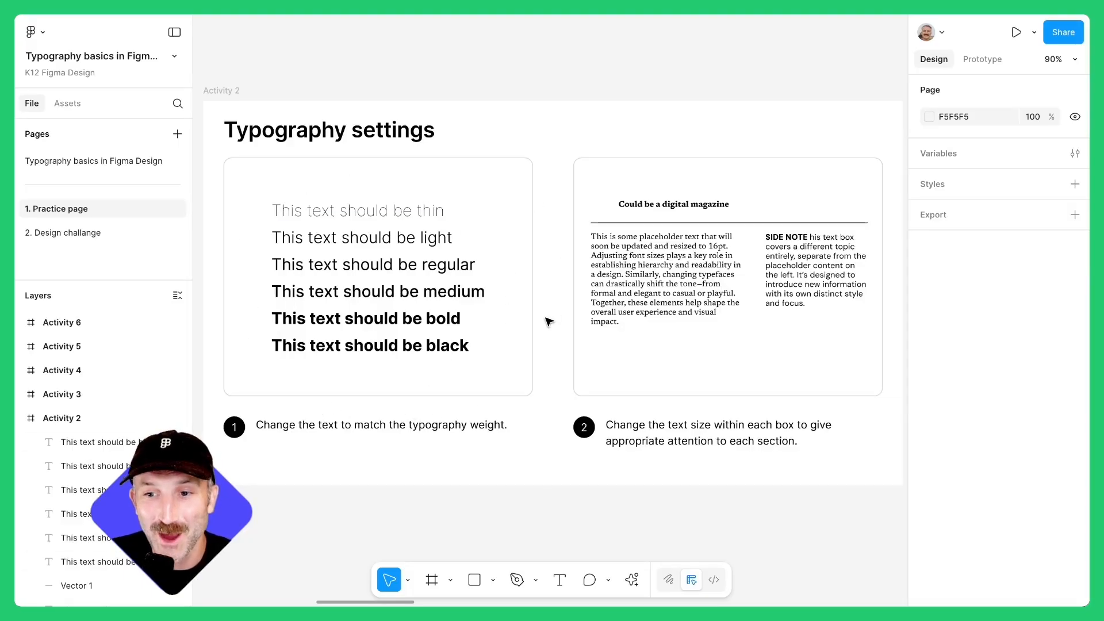
- Set the magazine body paragraph to 16 pt and deselect to review the size hierarchy
double_click(662, 278)
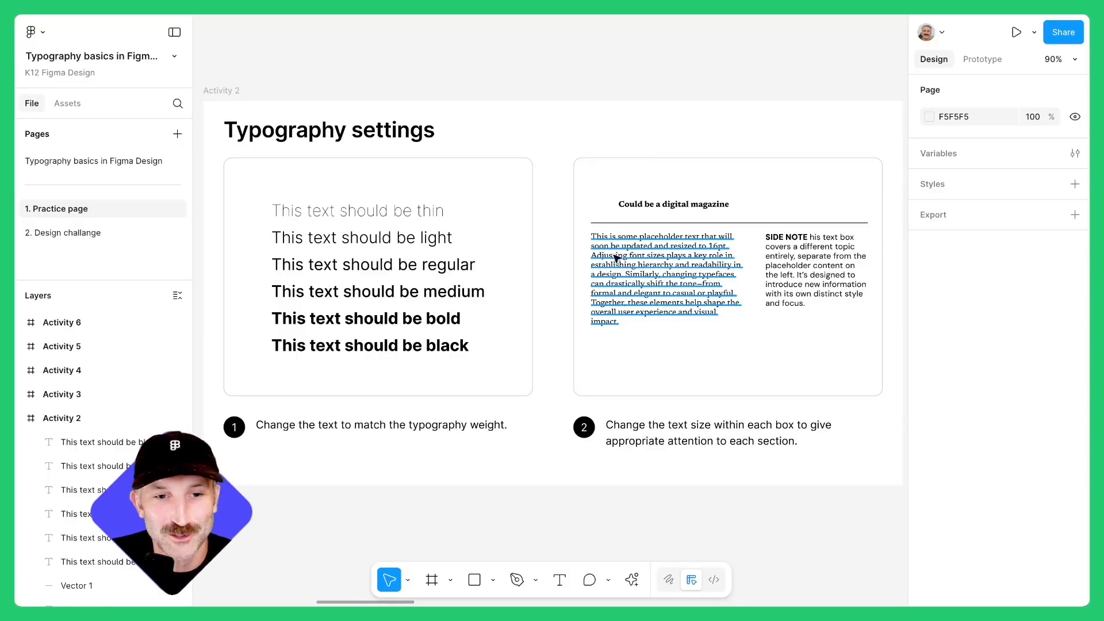
click(673, 203)
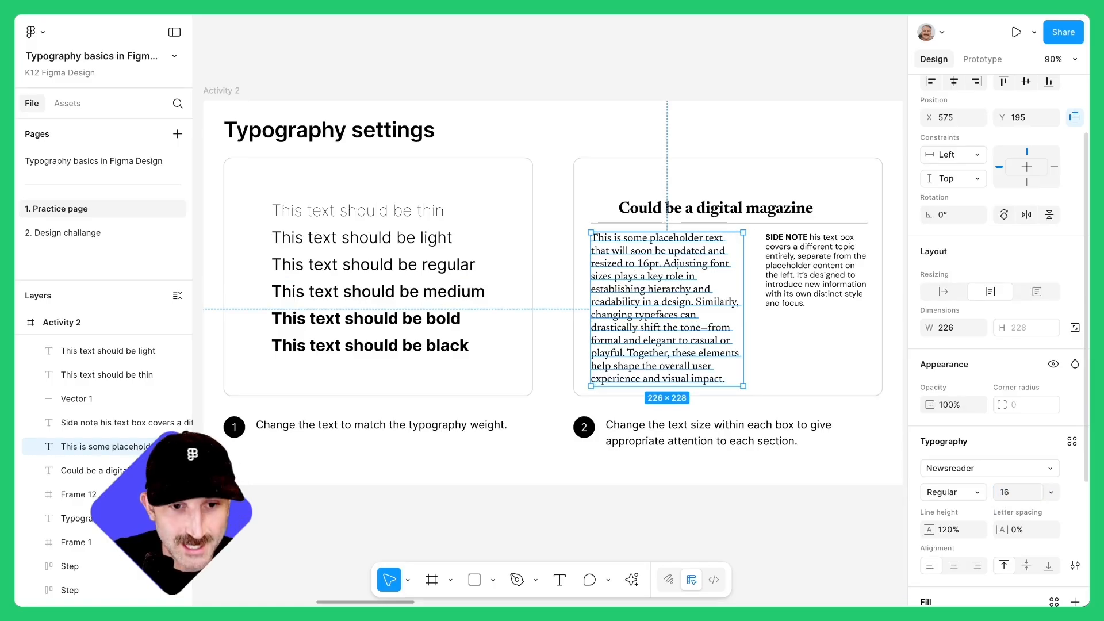
mouse_move(597, 200)
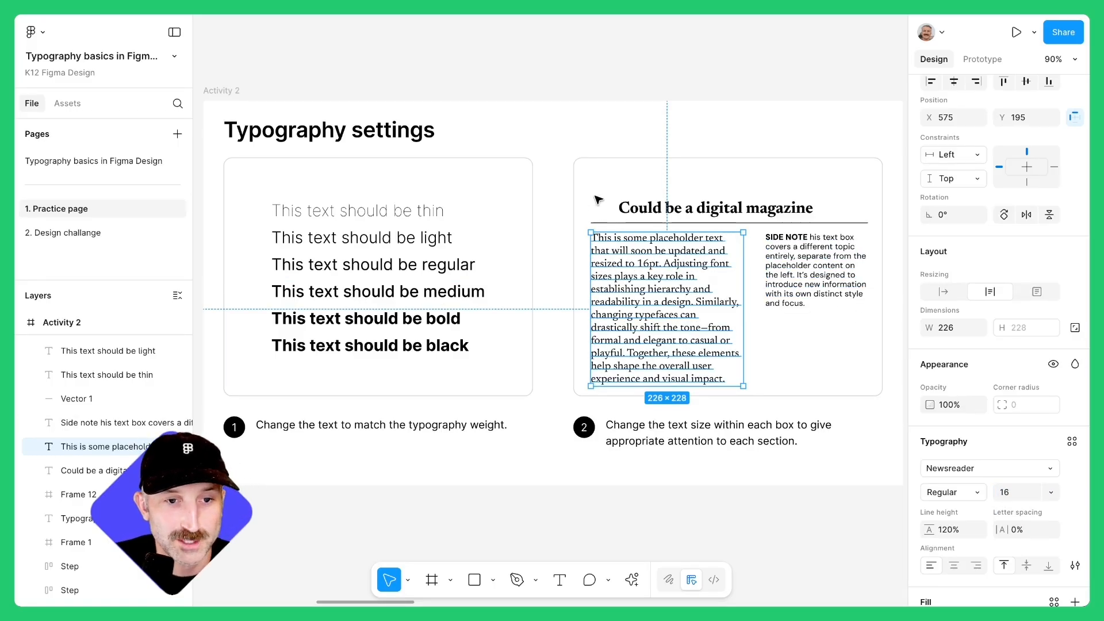
click(714, 207)
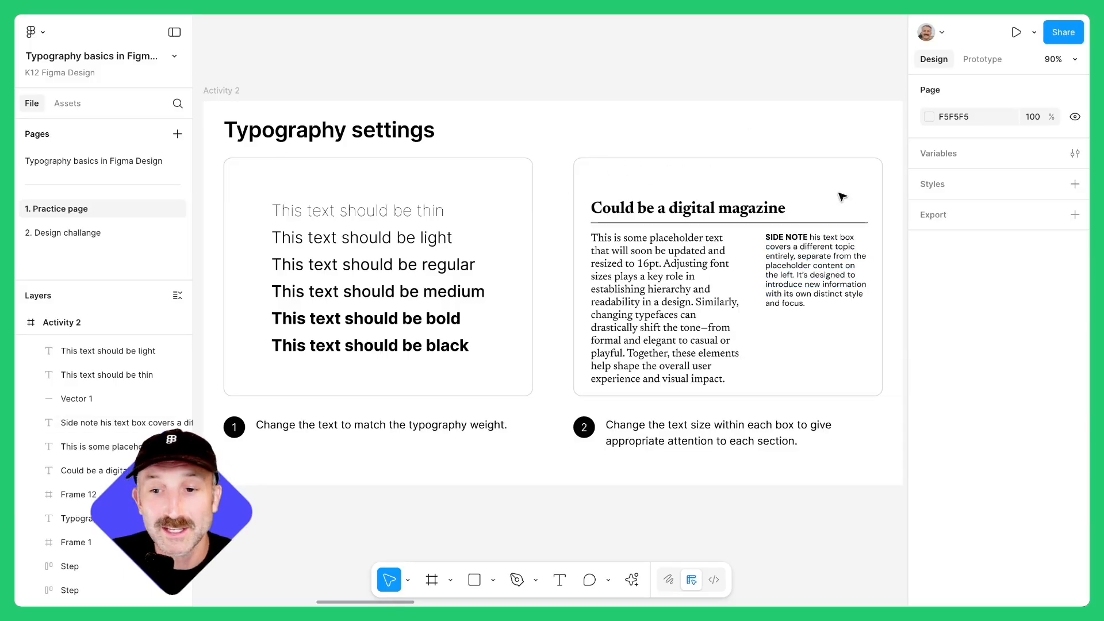
mouse_move(672, 408)
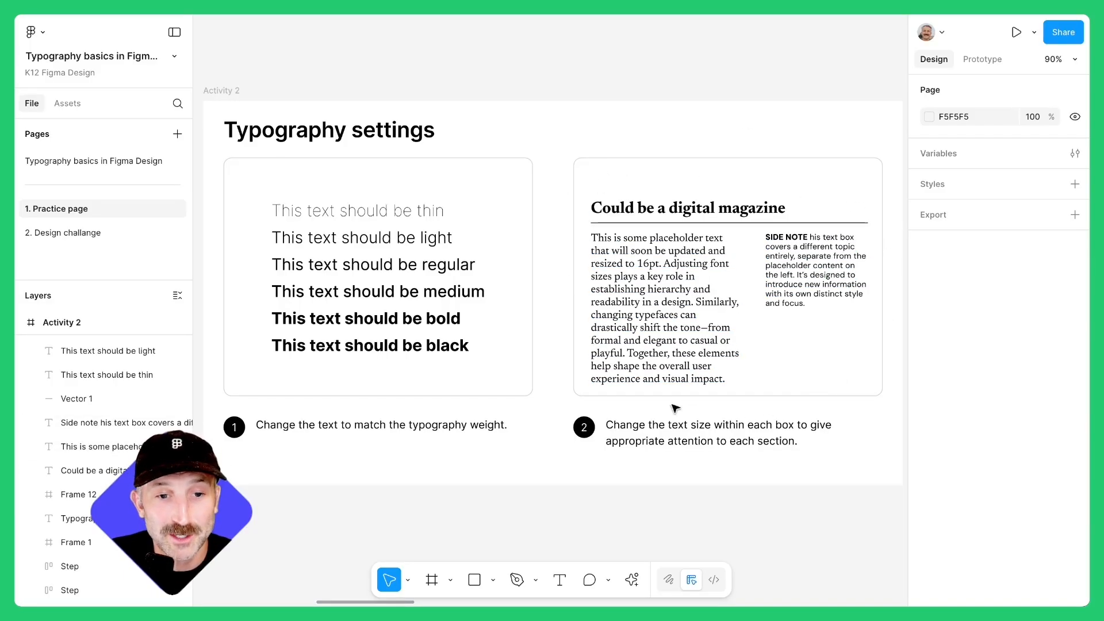
mouse_move(792, 375)
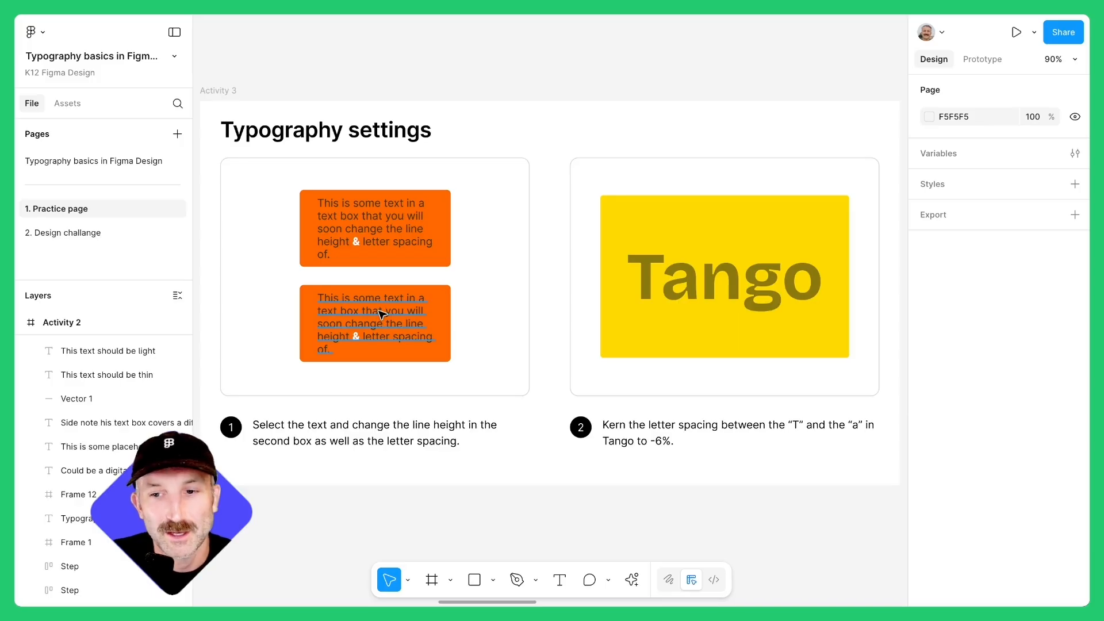
- Give the second orange box's text a line height of 20 and 7% letter spacing
click(374, 323)
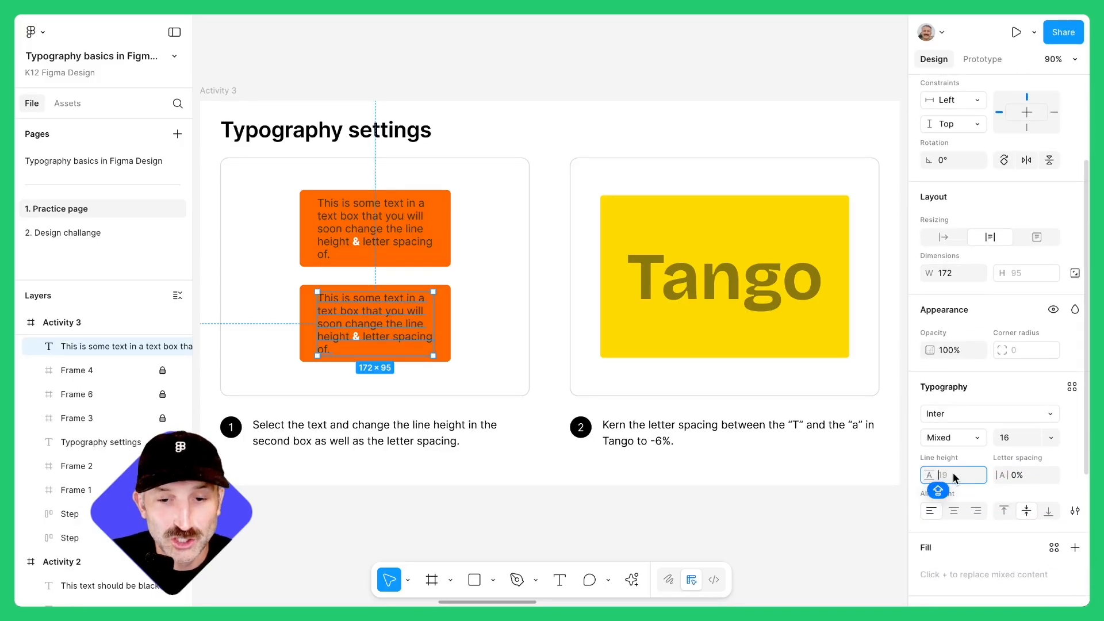
text(20)
click(1026, 475)
text(7)
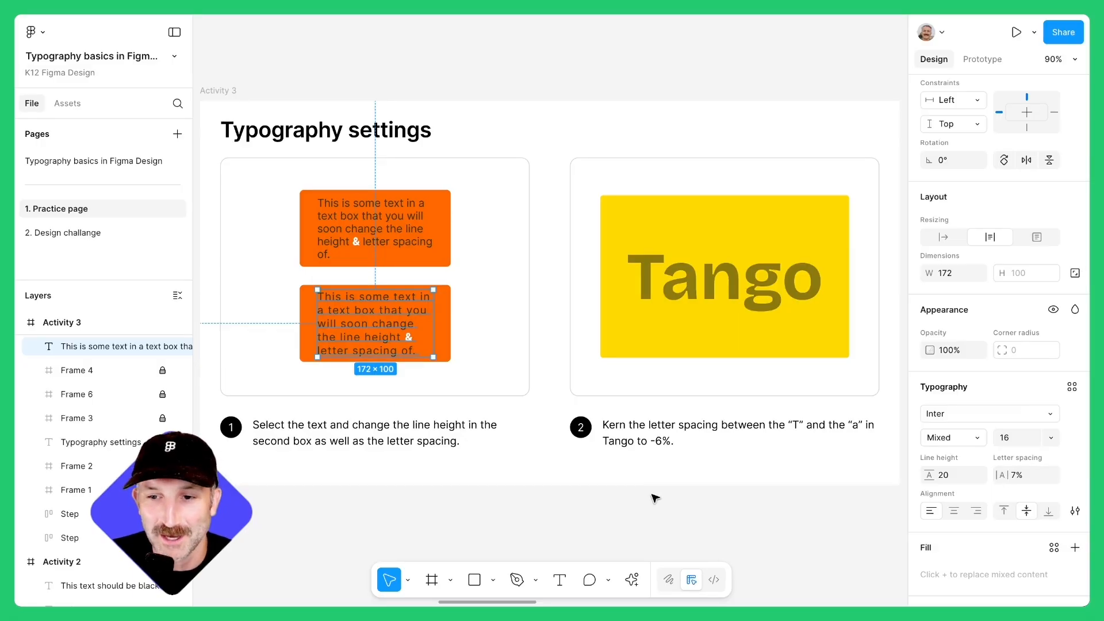
mouse_move(496, 484)
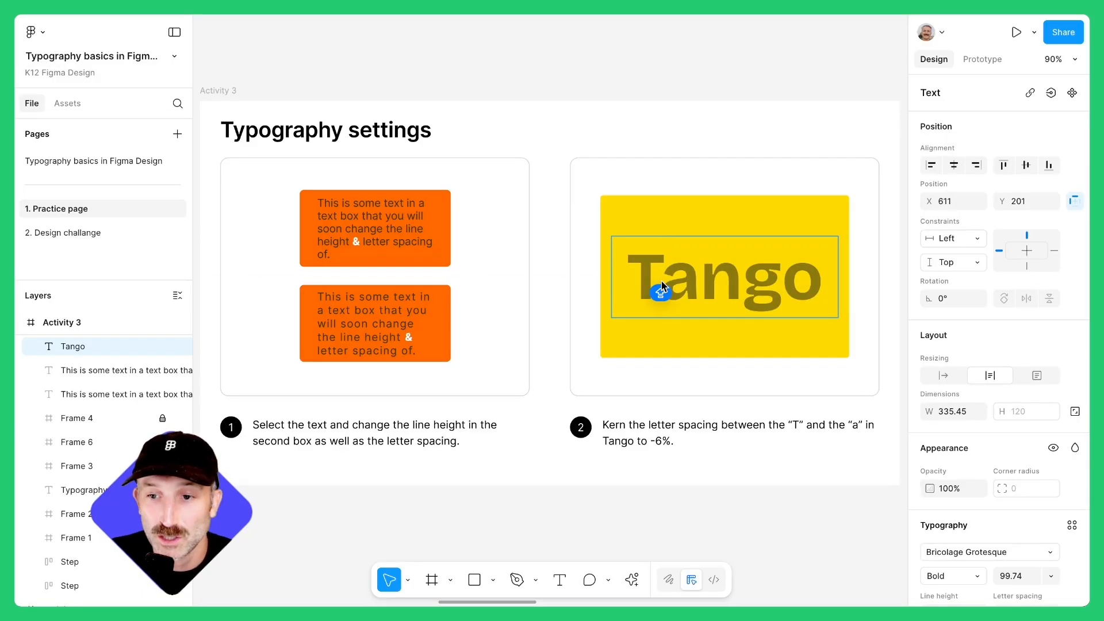
- Set the letter spacing between the T and a in Tango to -6%
scroll(down, 3)
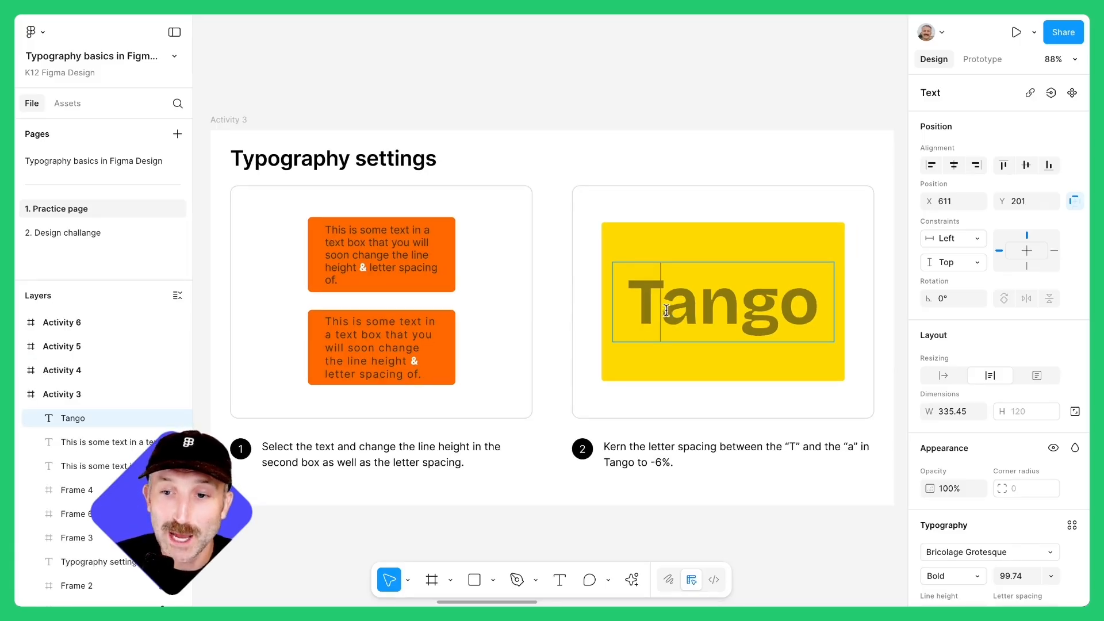
scroll(down, 3)
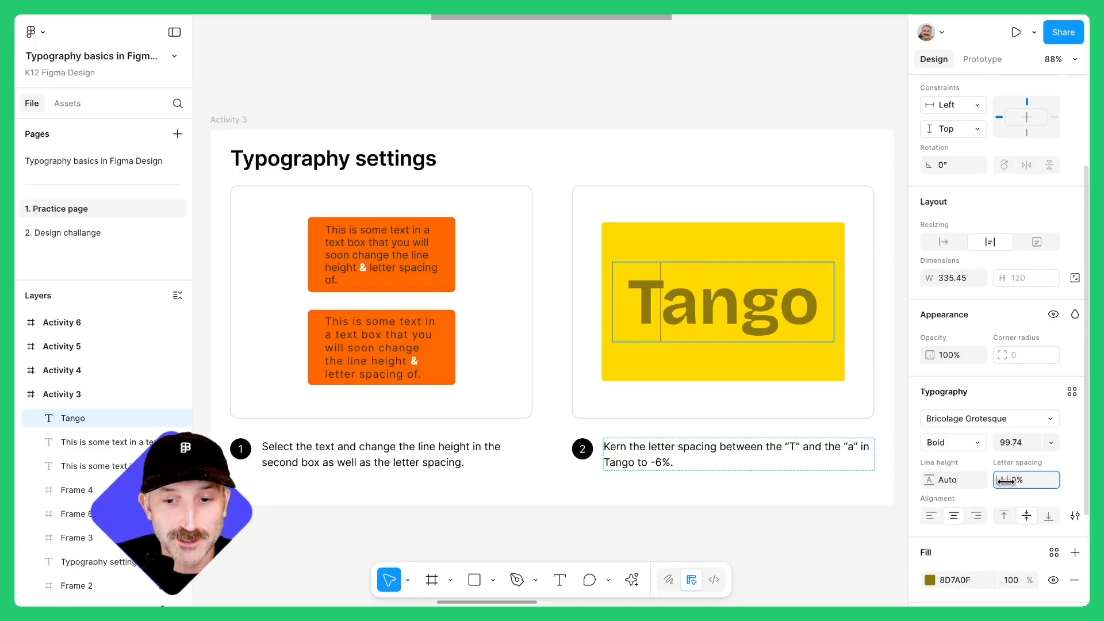
text(-6%)
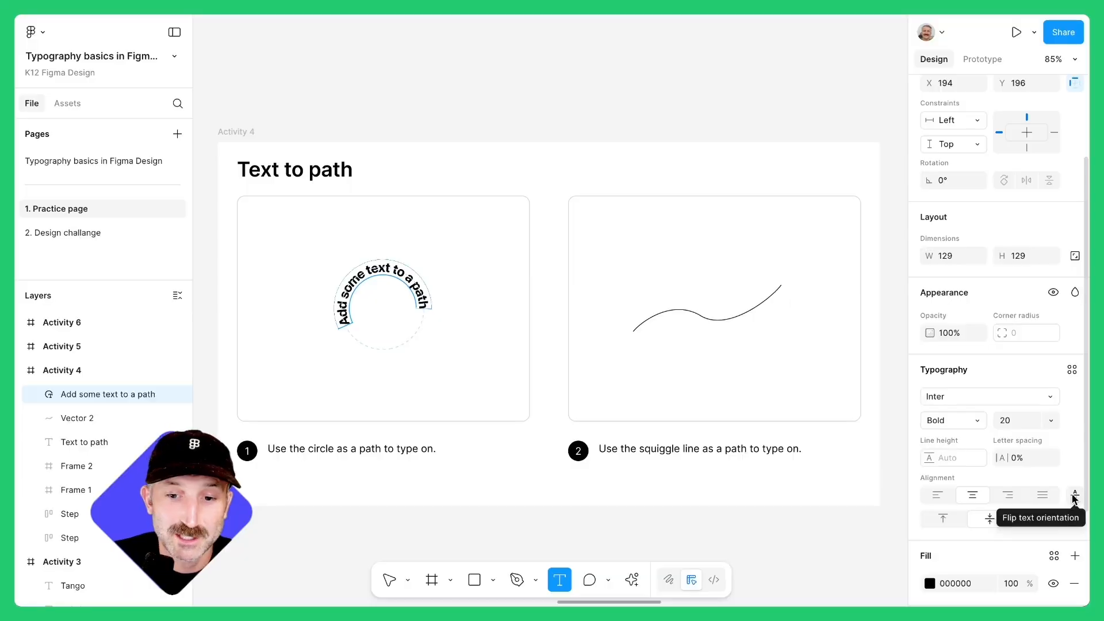
- Flip the curved 'Add some text to a path' phrase to the circle's other side, then back upright
click(1073, 494)
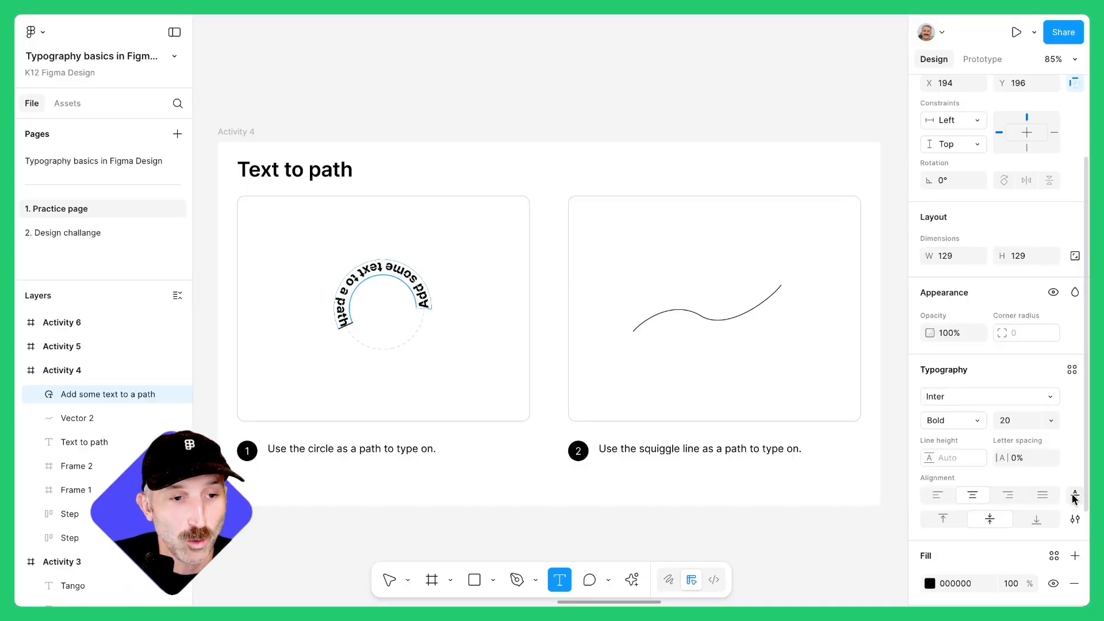
click(942, 518)
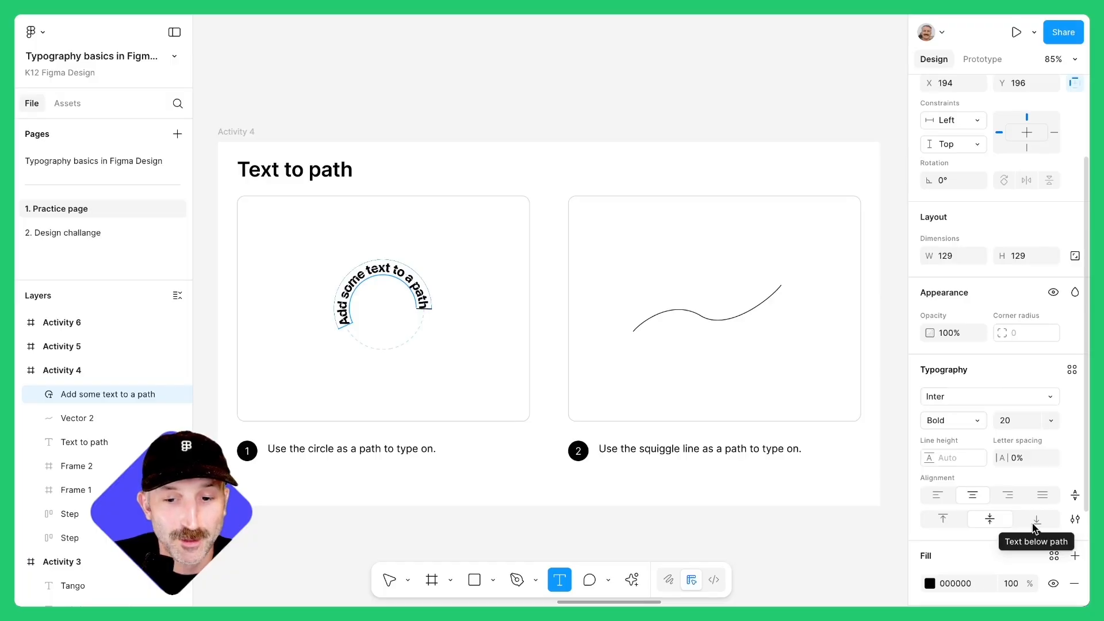
mouse_move(989, 519)
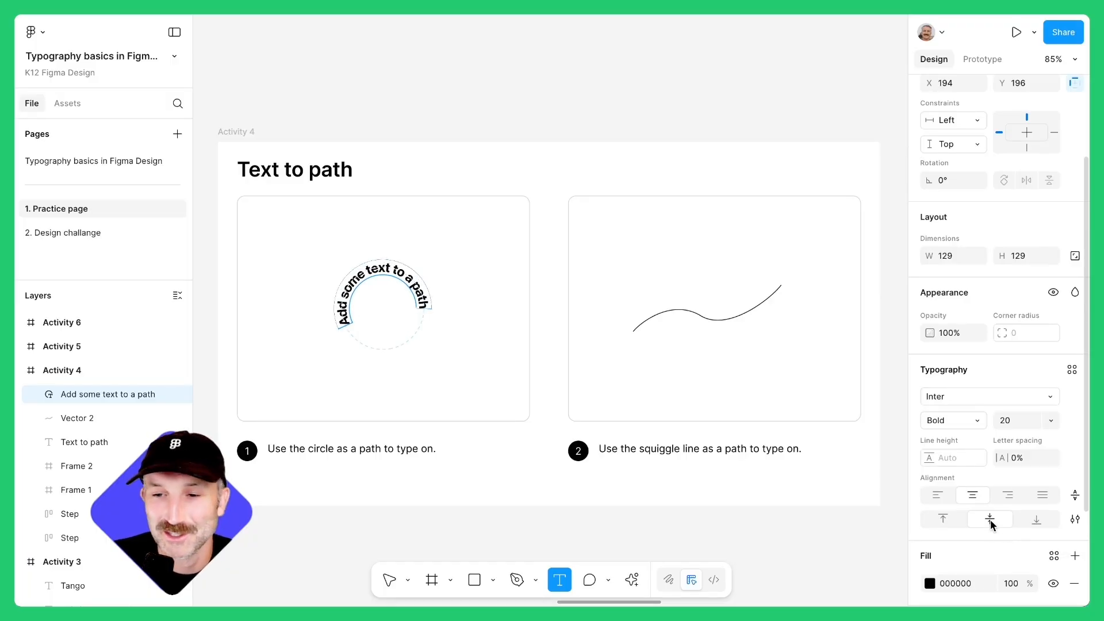
mouse_move(482, 341)
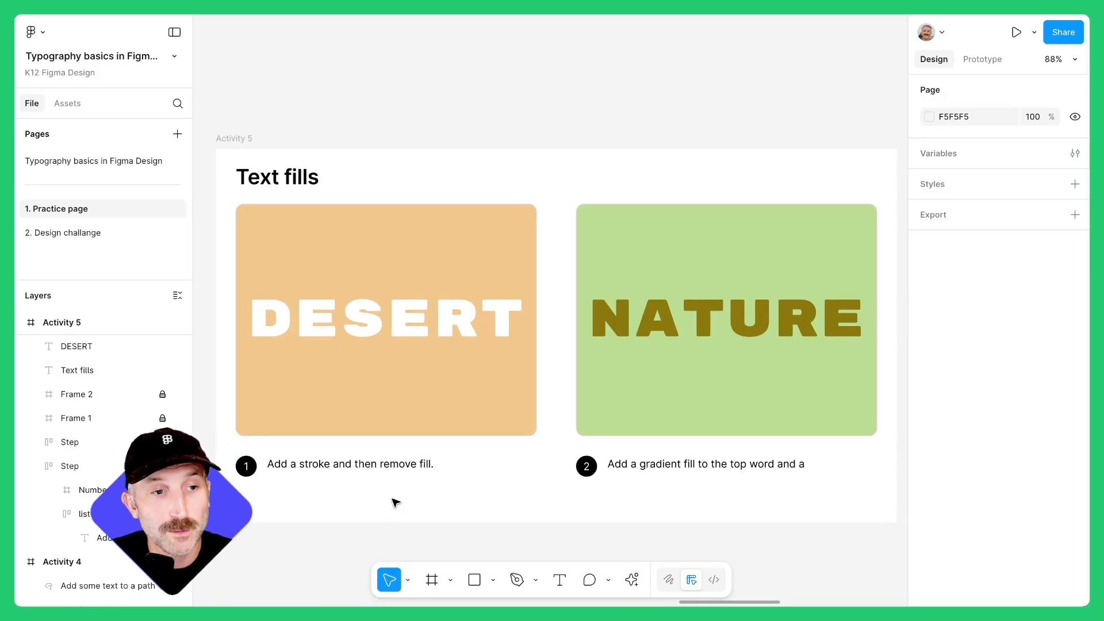
- Give DESERT a black stroke, remove its fill, and retype it as HOLLOW
click(386, 319)
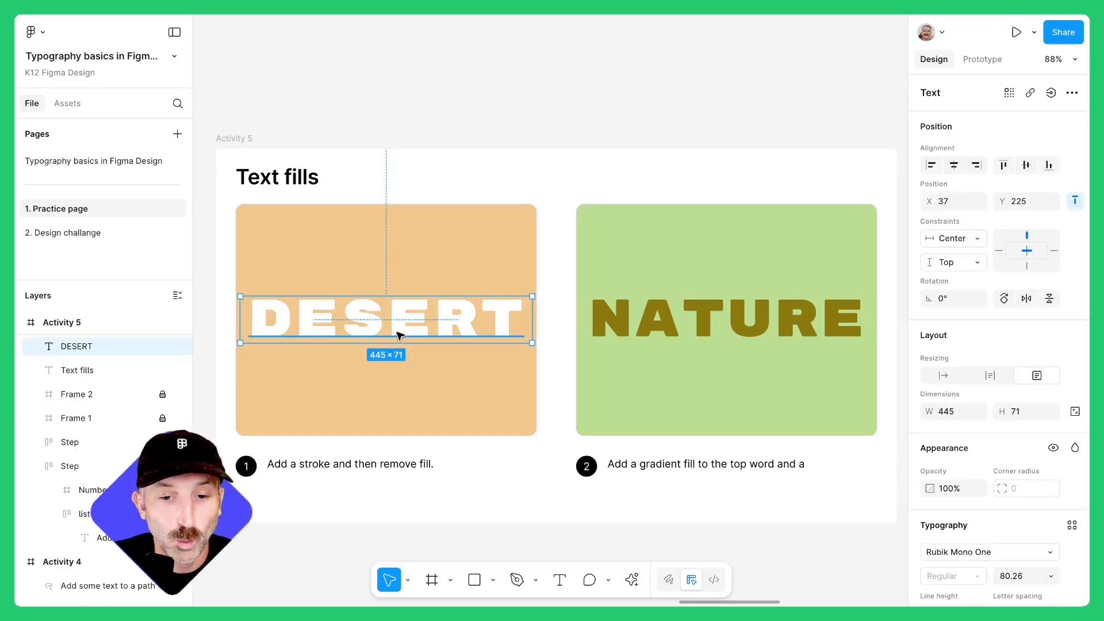
scroll(down, 3)
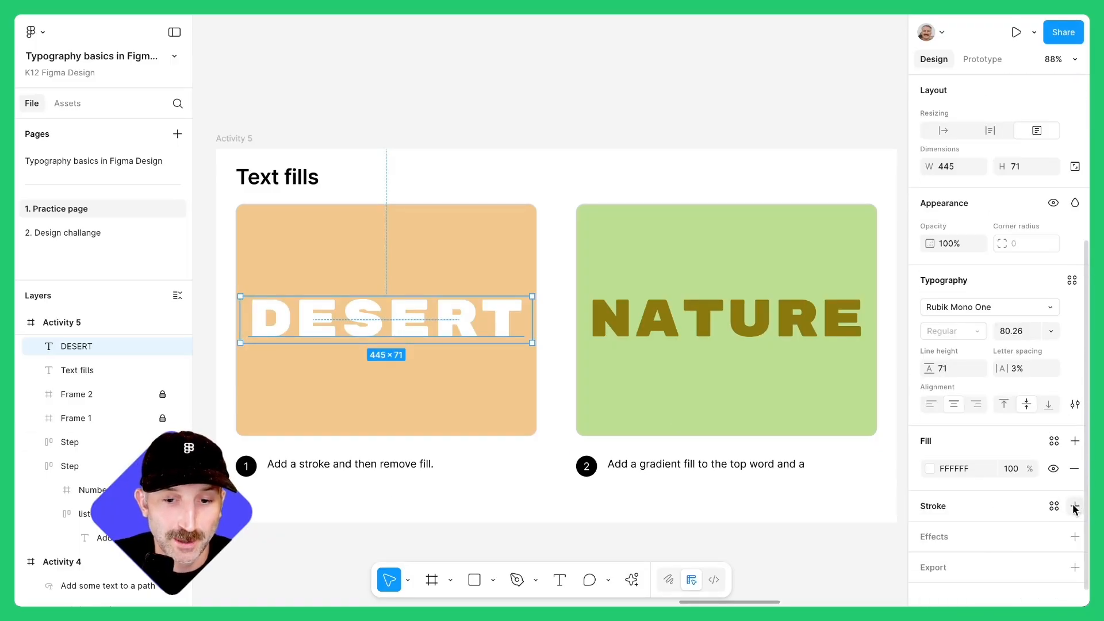
click(1089, 506)
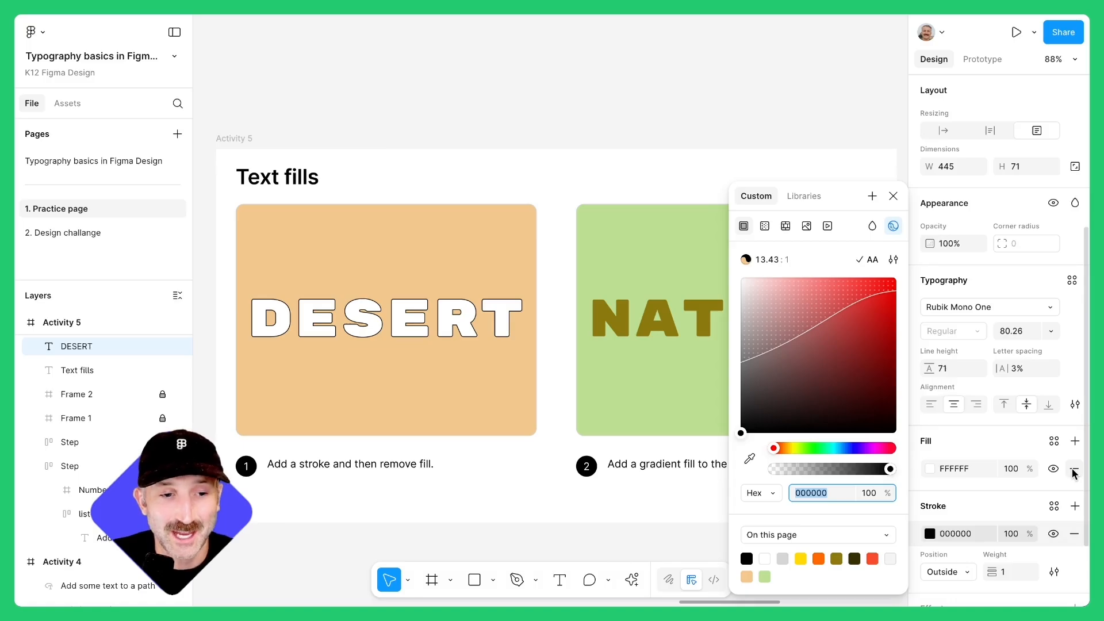
click(1074, 468)
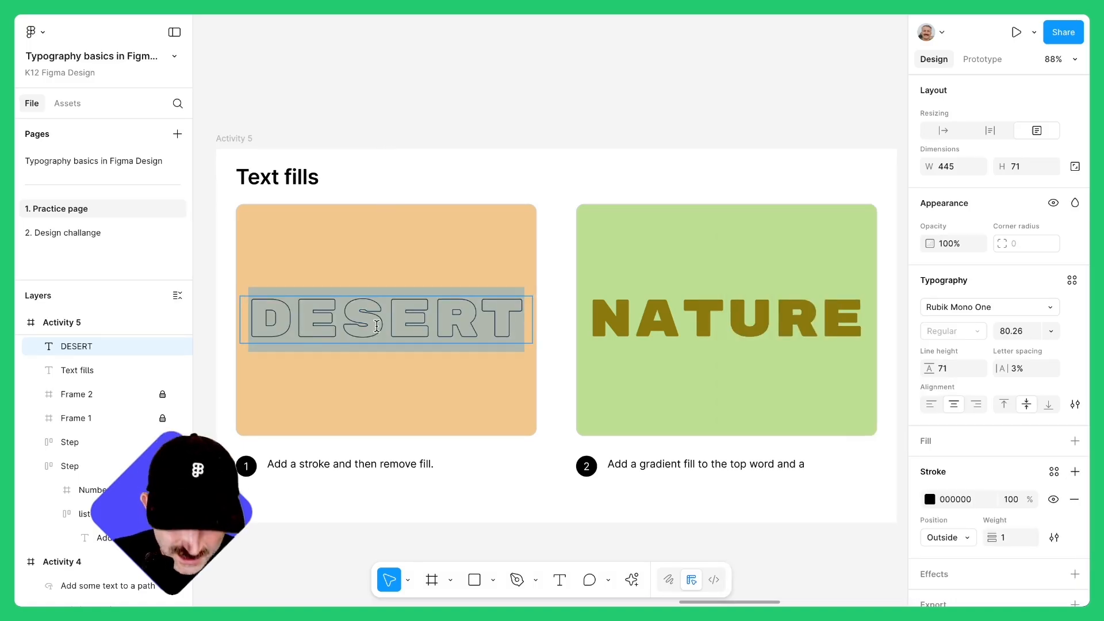
text(HOLLO)
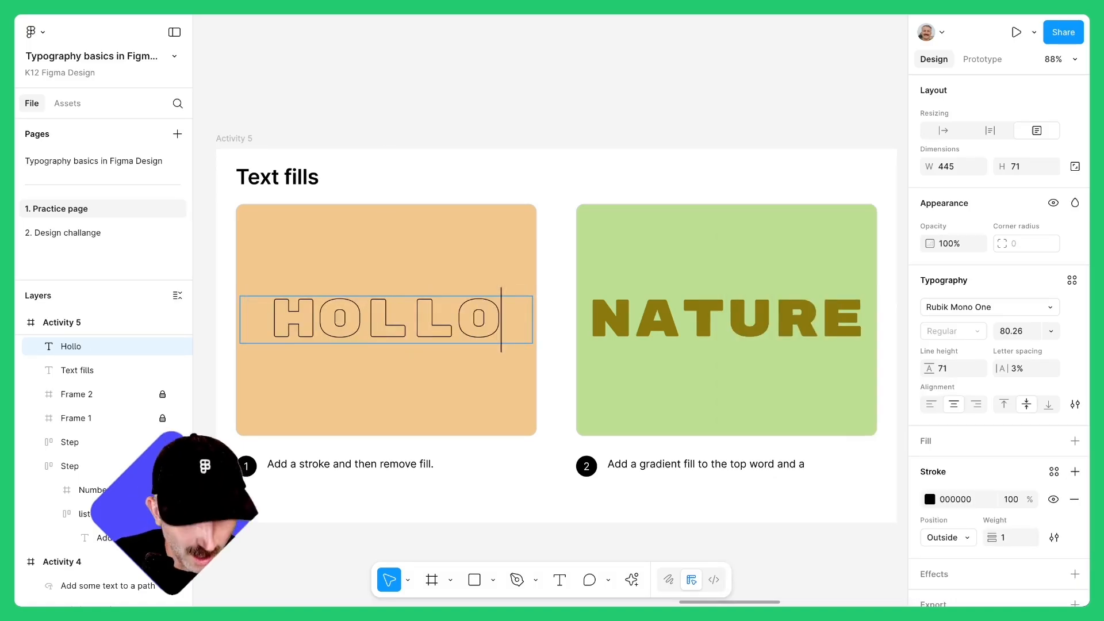
text(W)
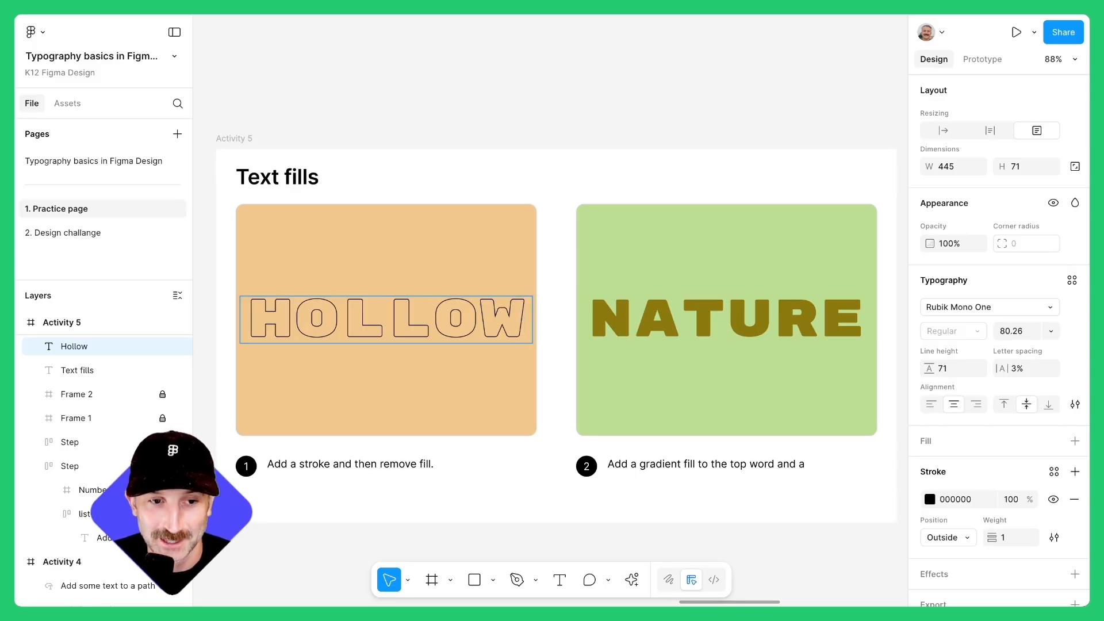
click(725, 318)
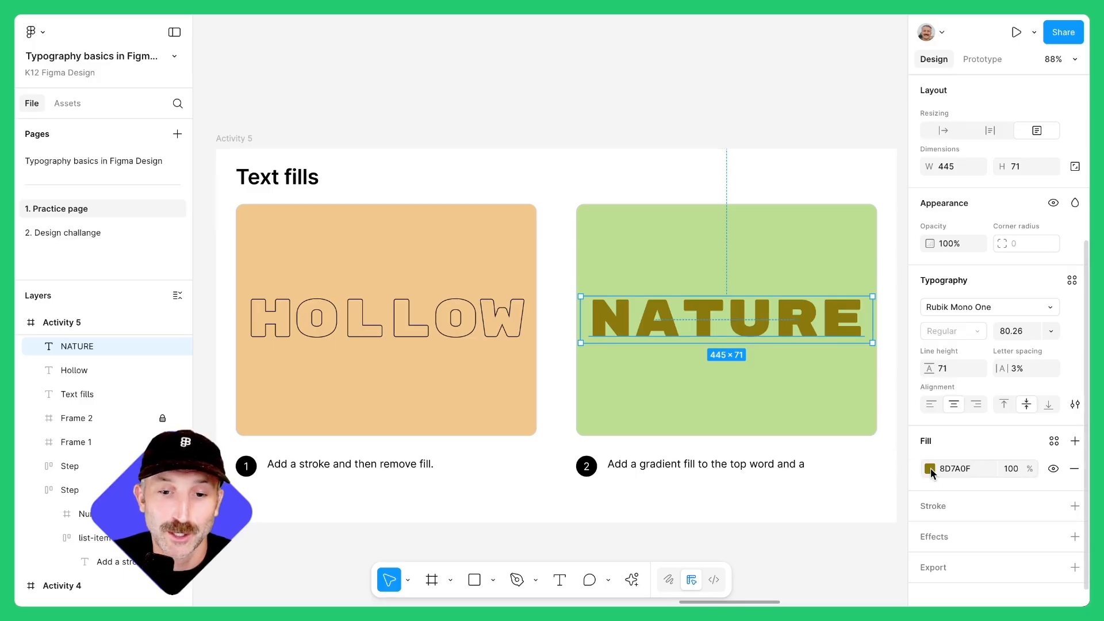
- Fill NATURE with a linear gradient from dark brown (0F8D2D stop) to green, flipped so green comes last
click(931, 468)
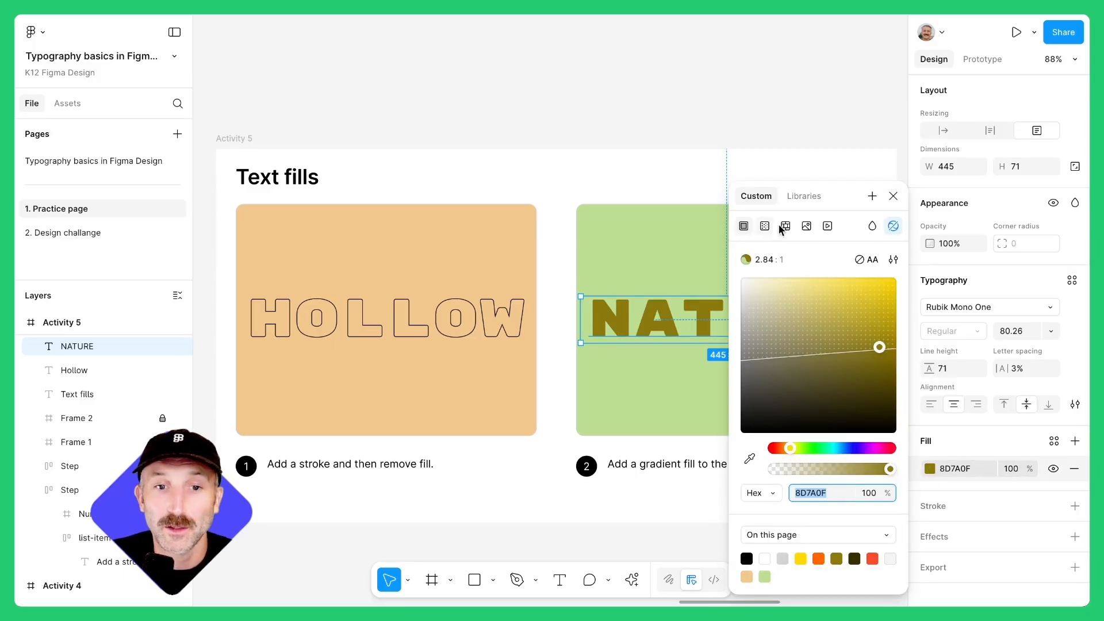
mouse_move(763, 225)
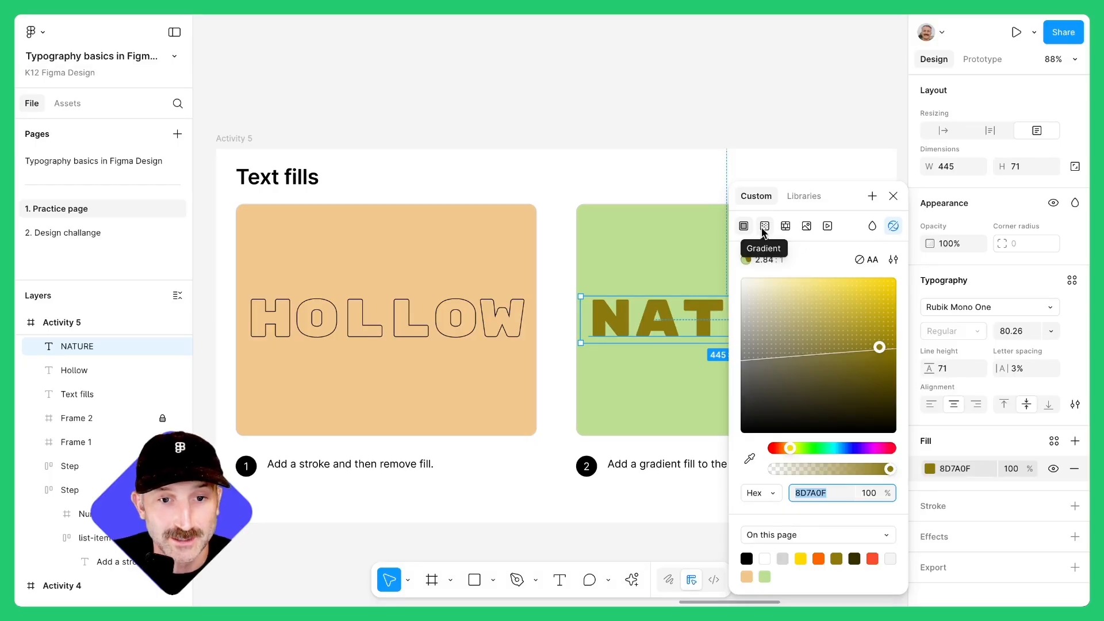
mouse_move(806, 226)
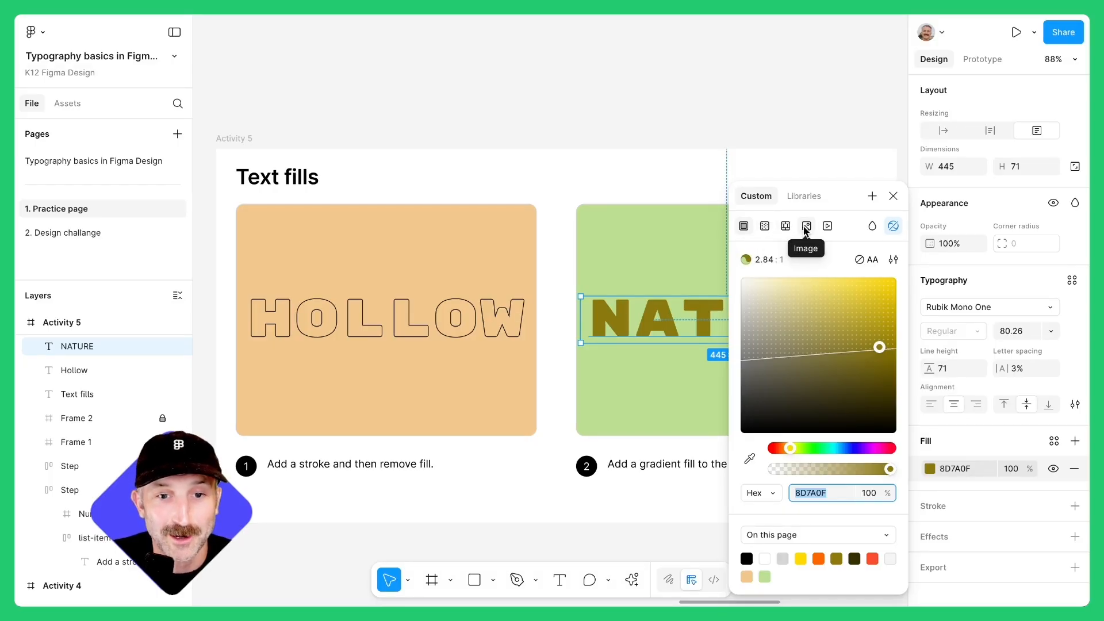
mouse_move(765, 226)
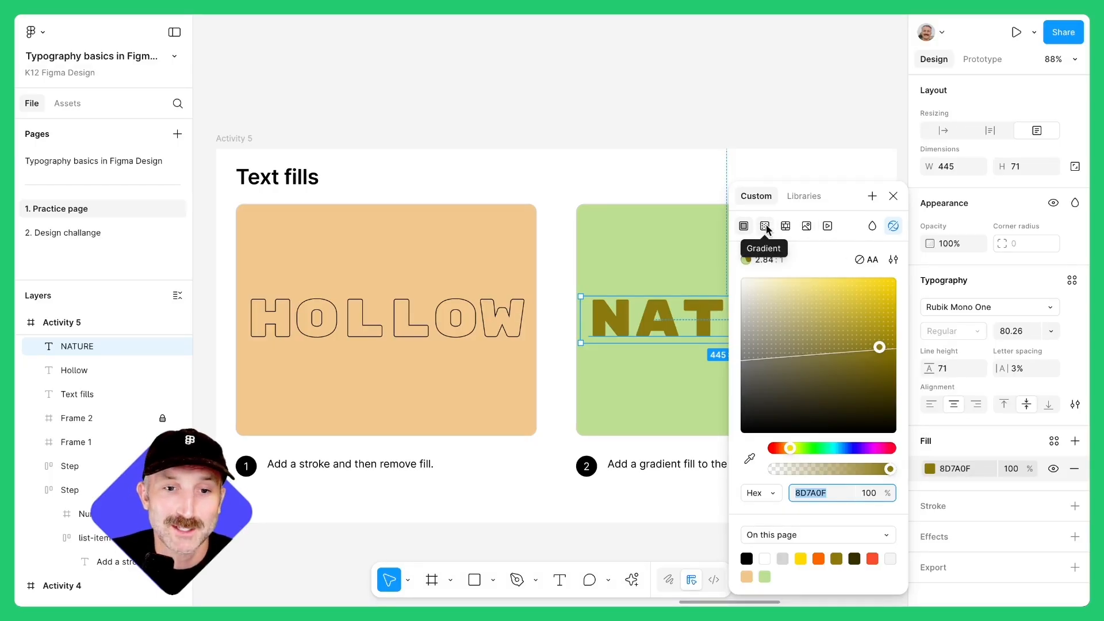
click(764, 227)
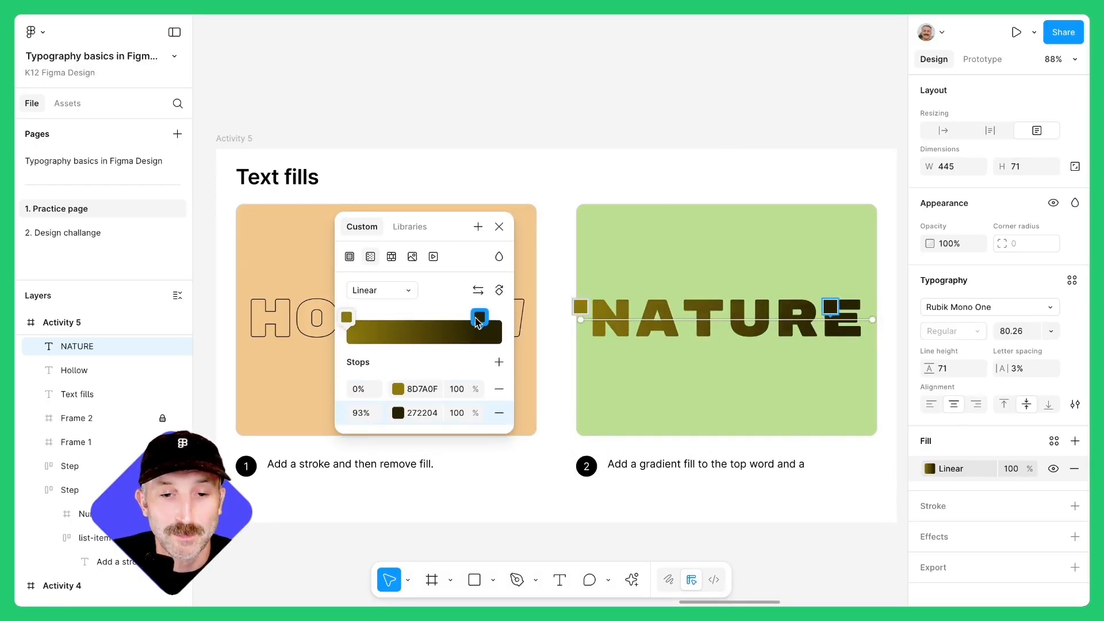
click(398, 388)
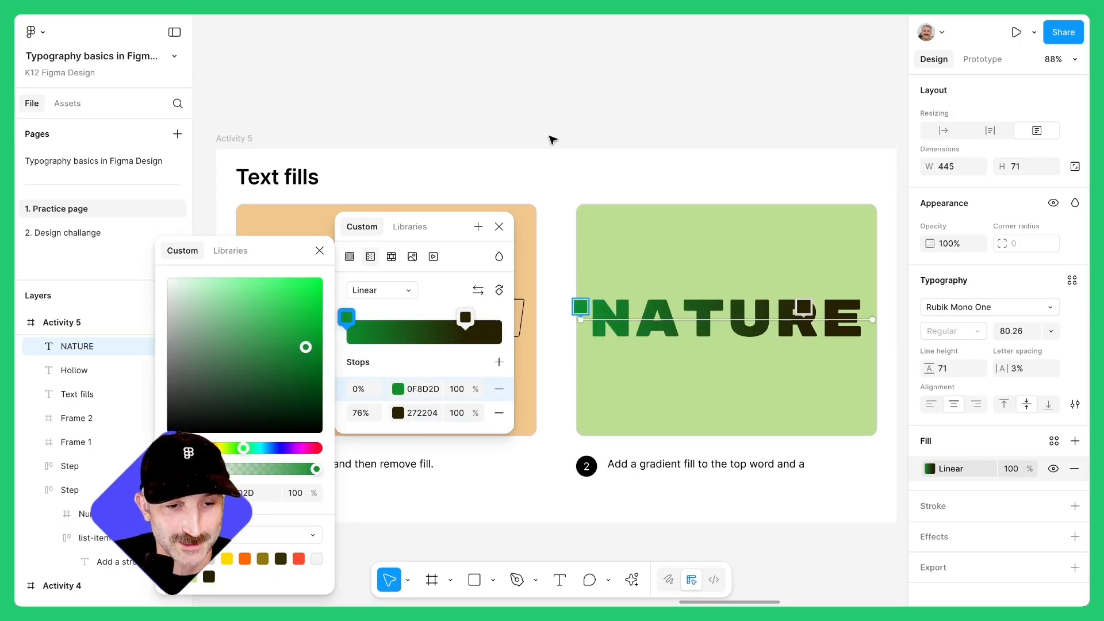
click(499, 290)
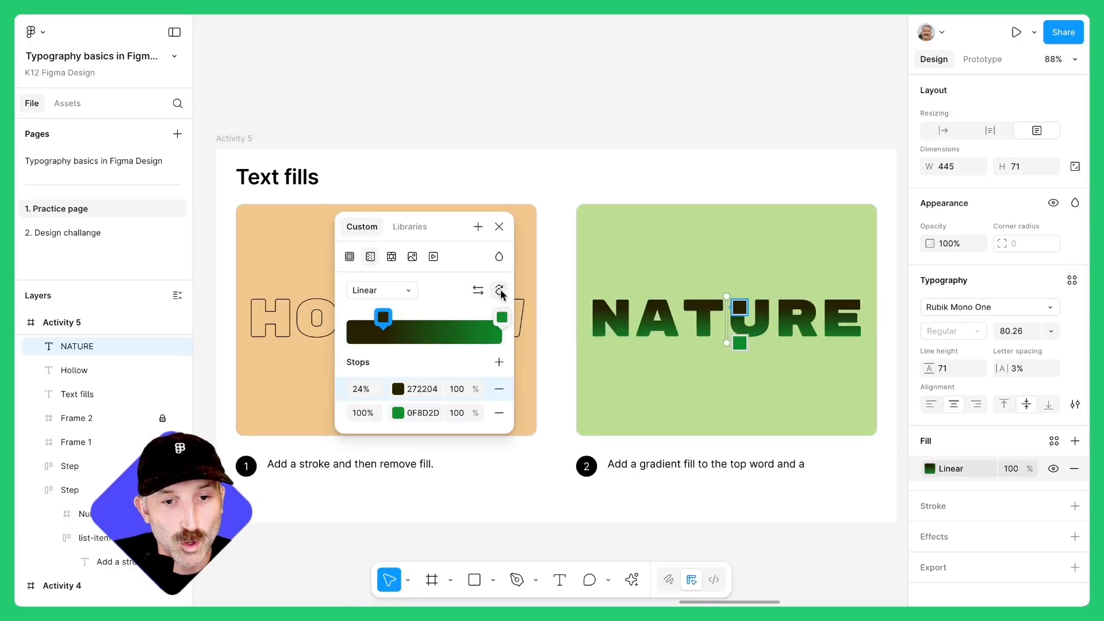
click(381, 289)
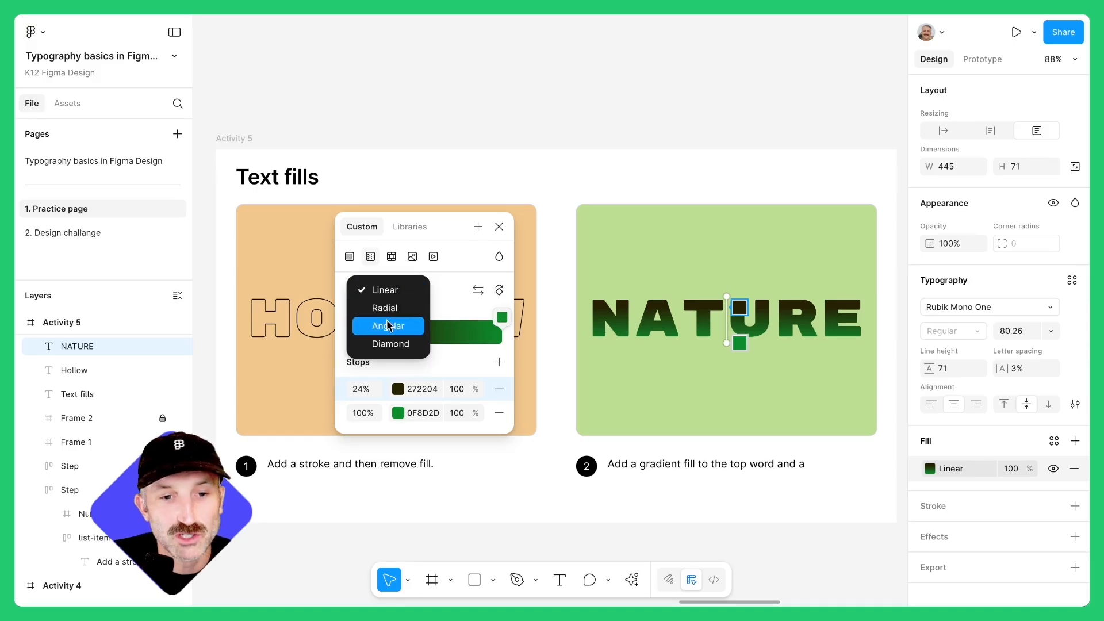
click(642, 132)
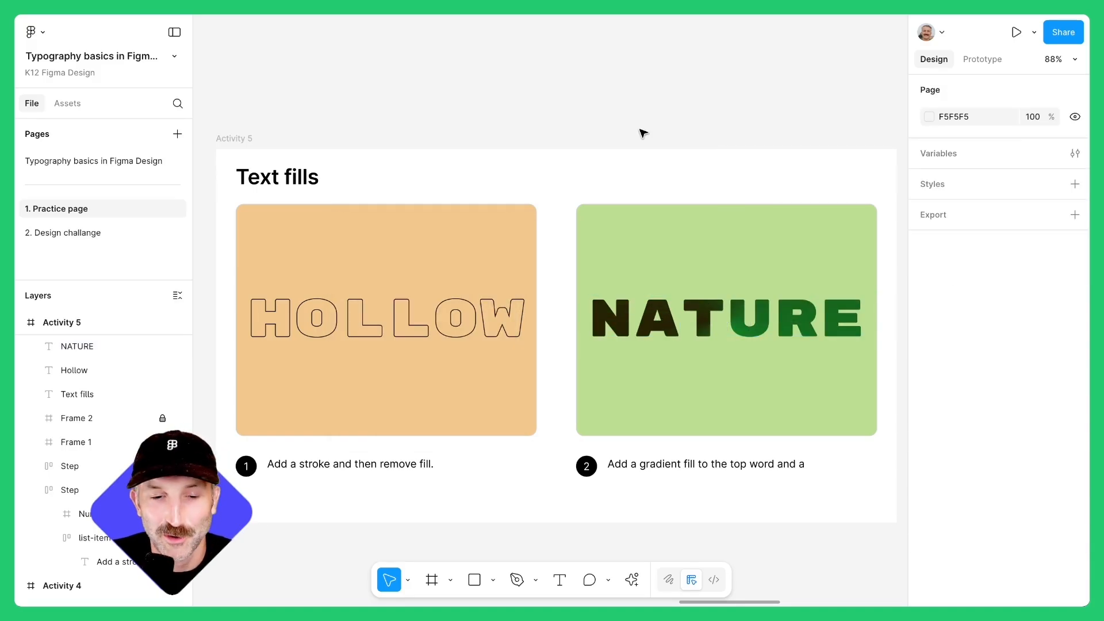
scroll(right, 3)
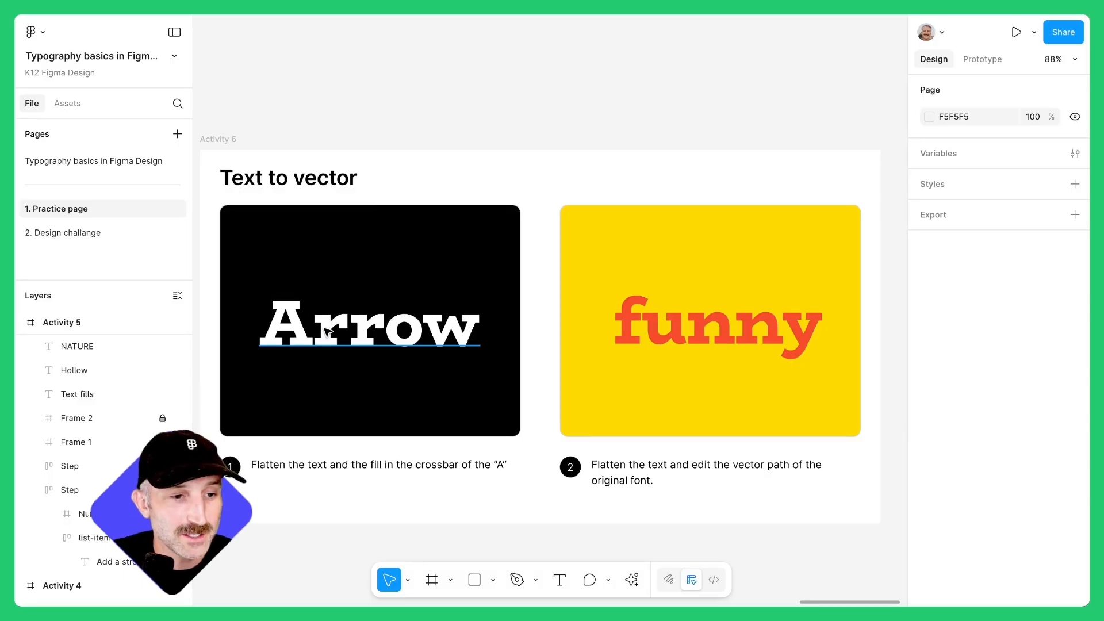
- Flatten the Arrow text into outlines and paint-bucket the counter of its A solid white
right_click(331, 328)
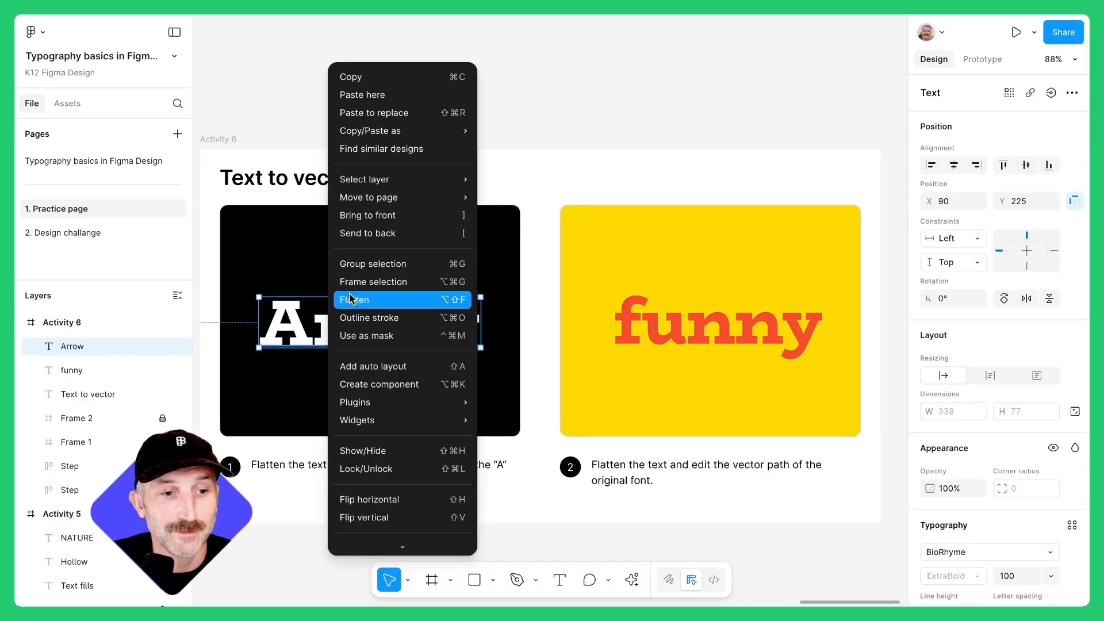
click(355, 299)
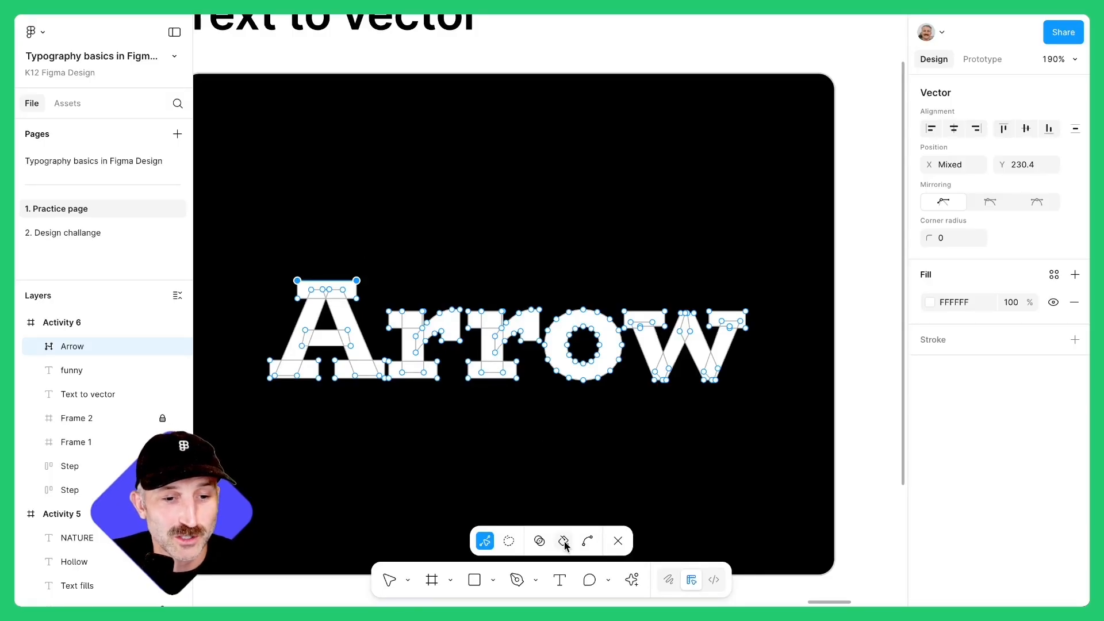
click(563, 540)
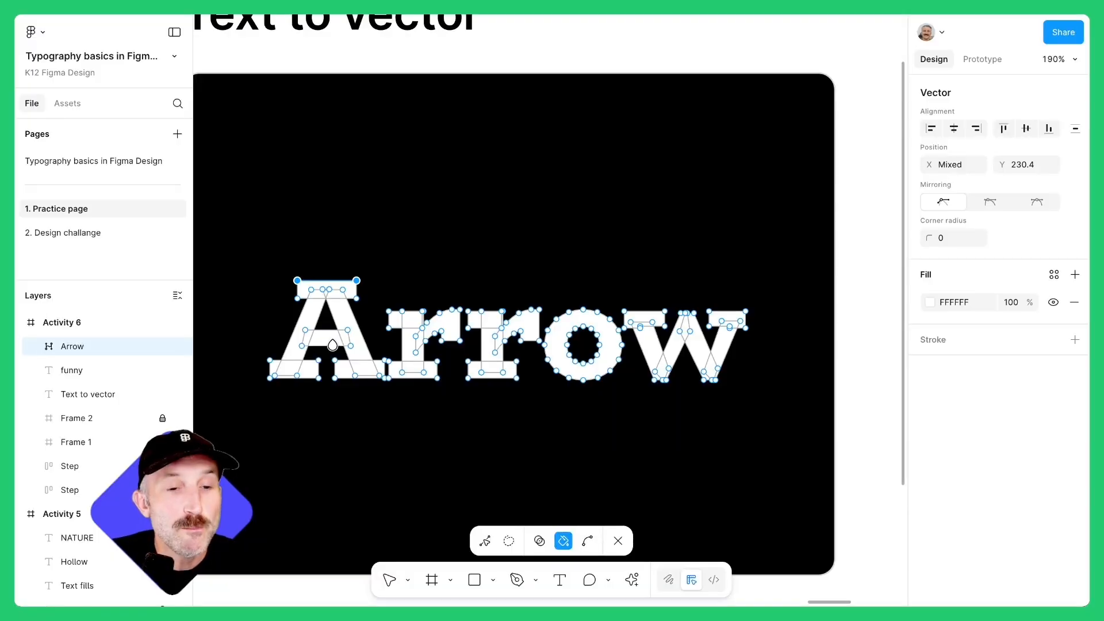
click(484, 541)
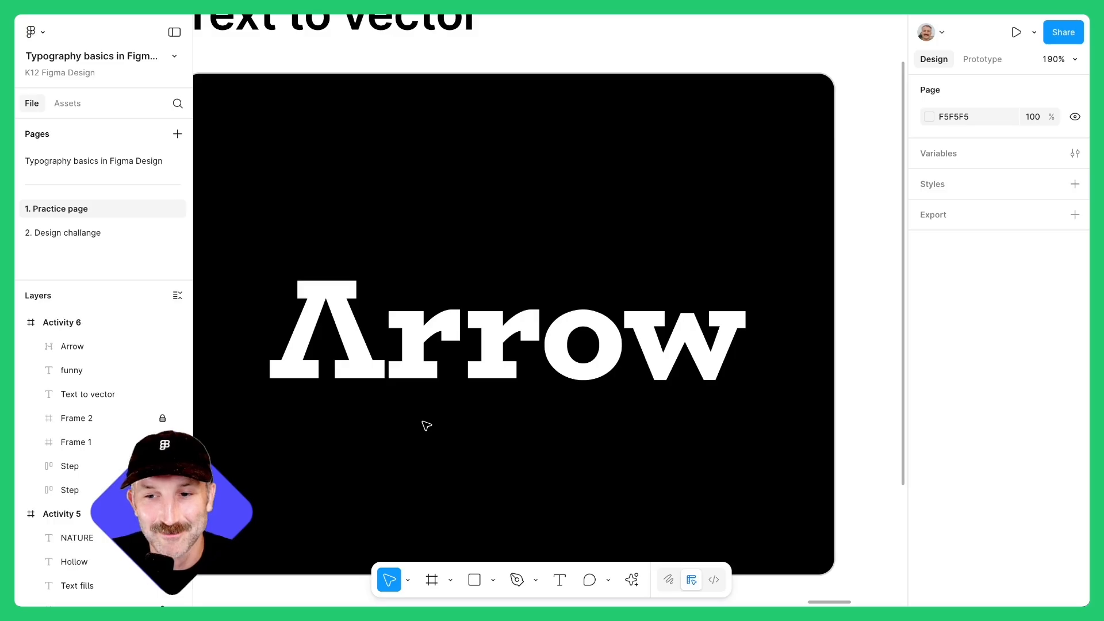
mouse_move(444, 408)
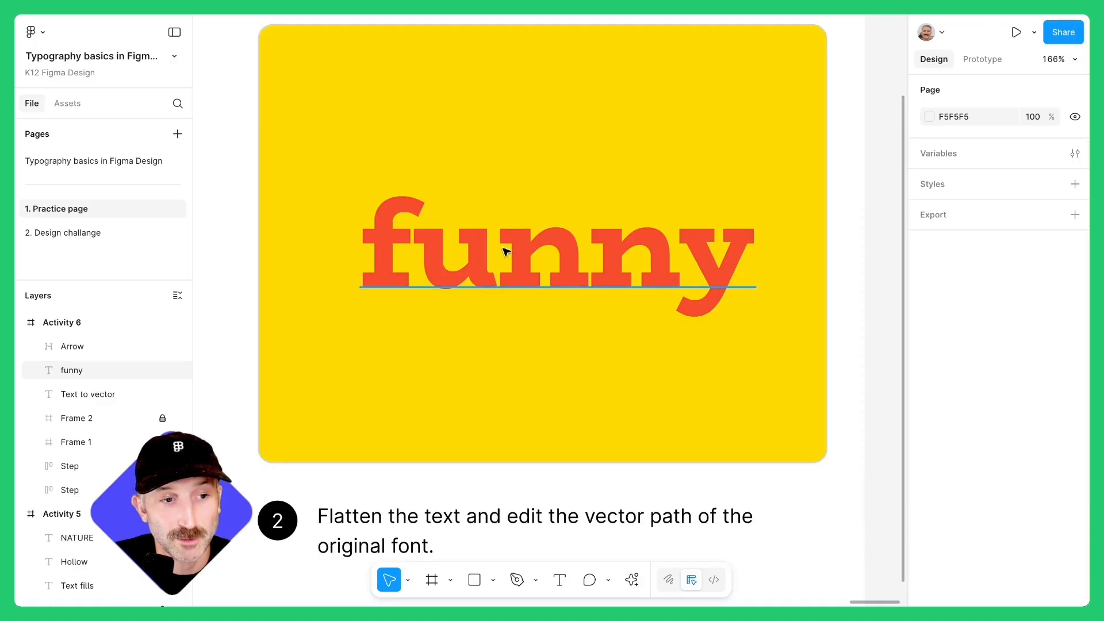
- Flatten the funny text into vector outlines
right_click(507, 250)
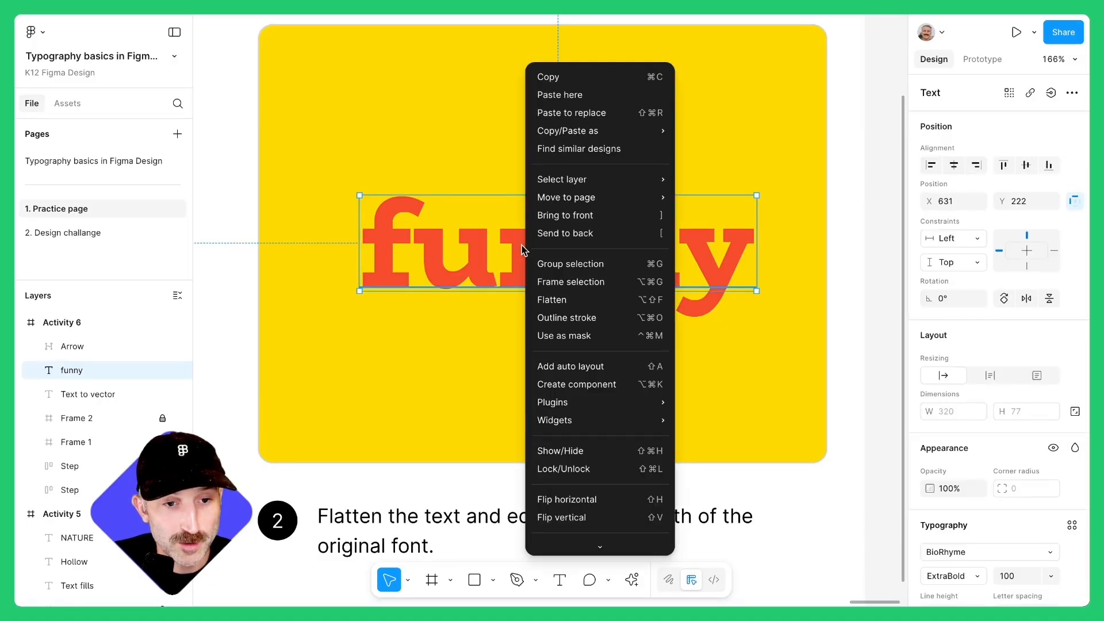
click(551, 299)
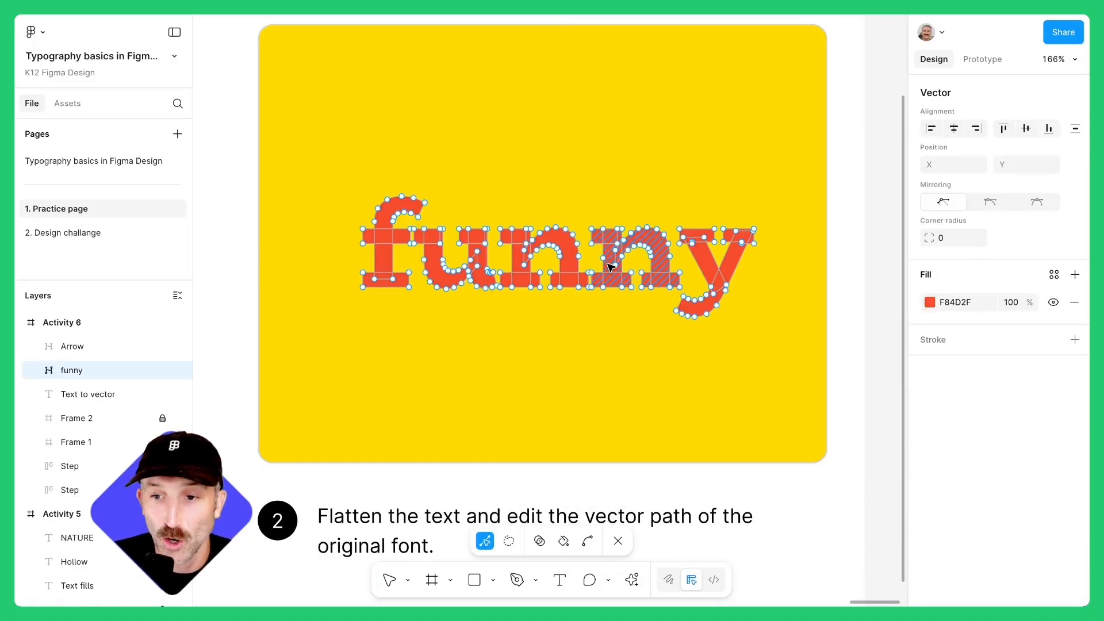
scroll(up, 3)
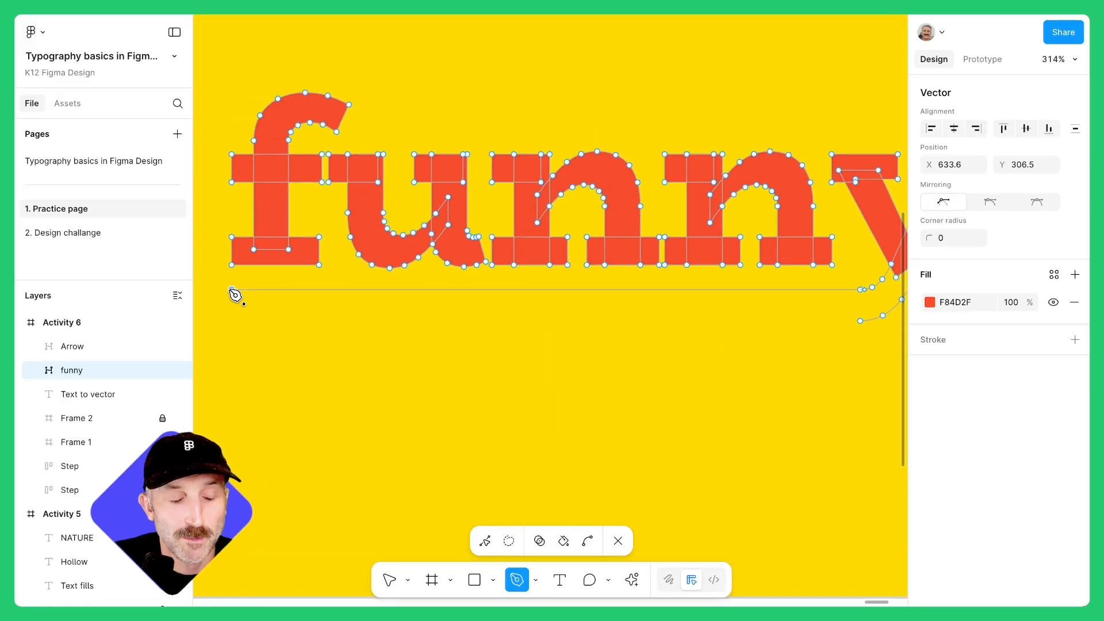
- With the Pen tool and Shift, add straight path points beneath the funny letters
key(shift)
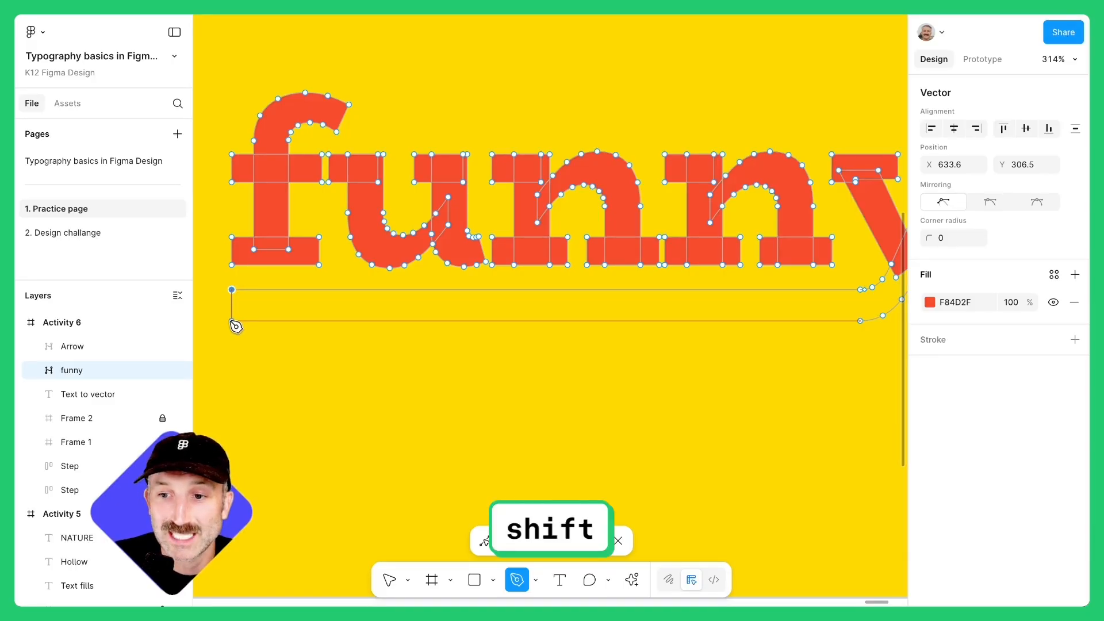
key(shift)
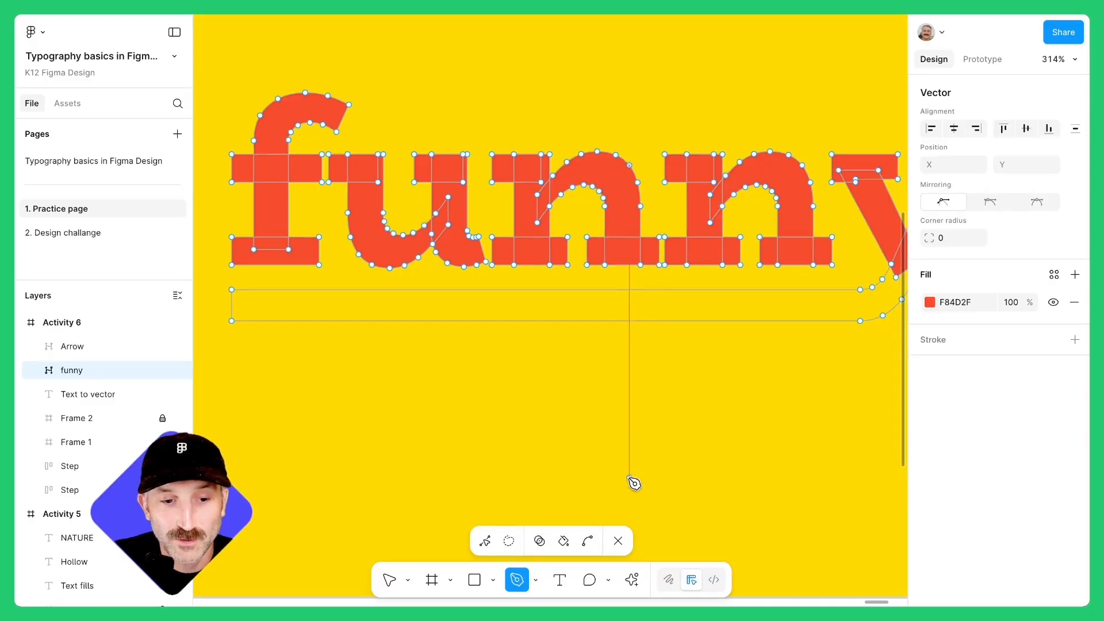
click(563, 541)
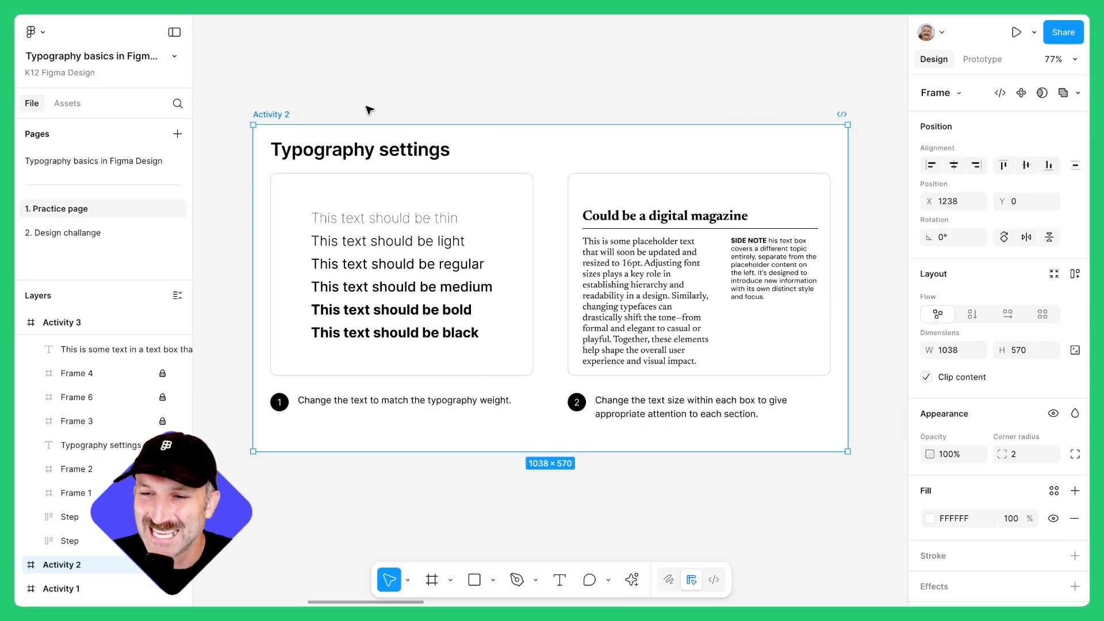
- View the Activity 1 frame, then switch to the '2. Design challange' page
click(61, 588)
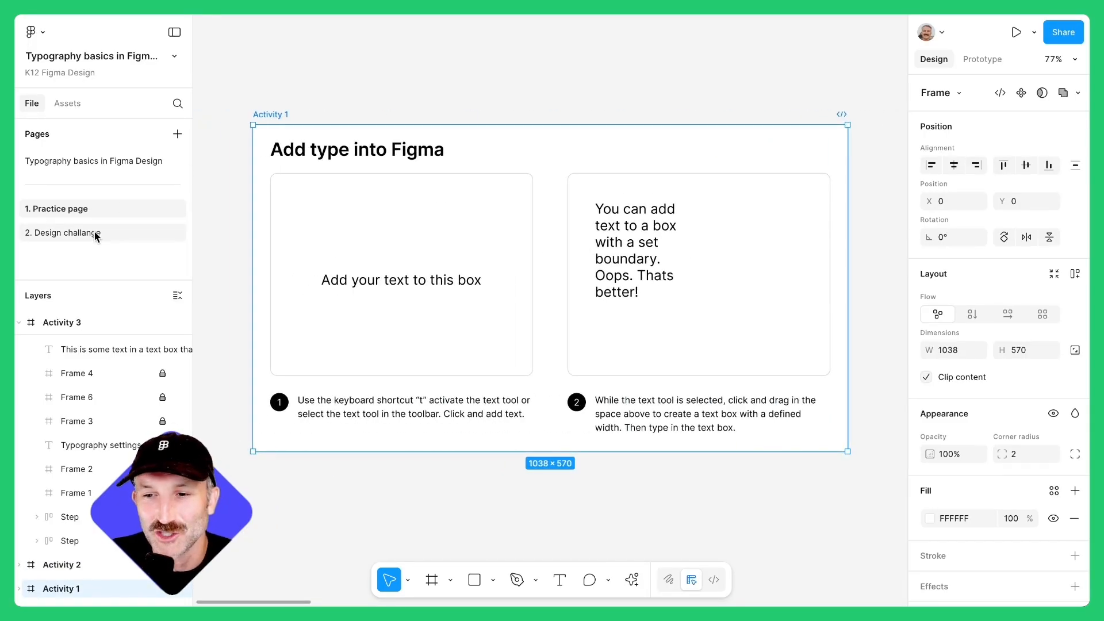
click(68, 232)
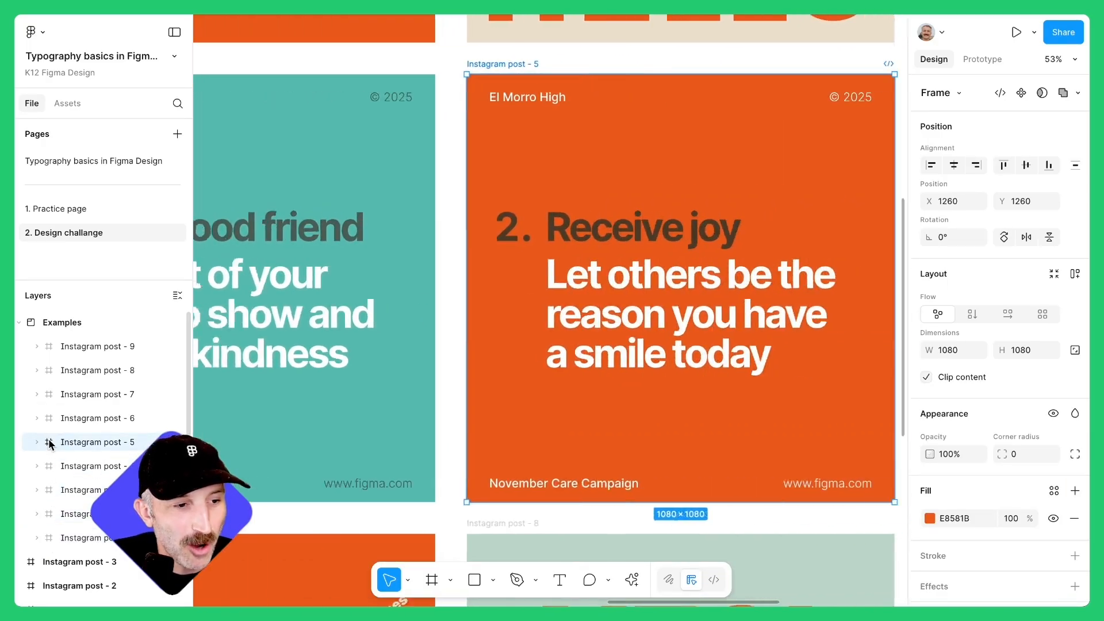
- Browse Instagram post - 6 and - 5, then show the blank Instagram post - 1 deselected
click(97, 417)
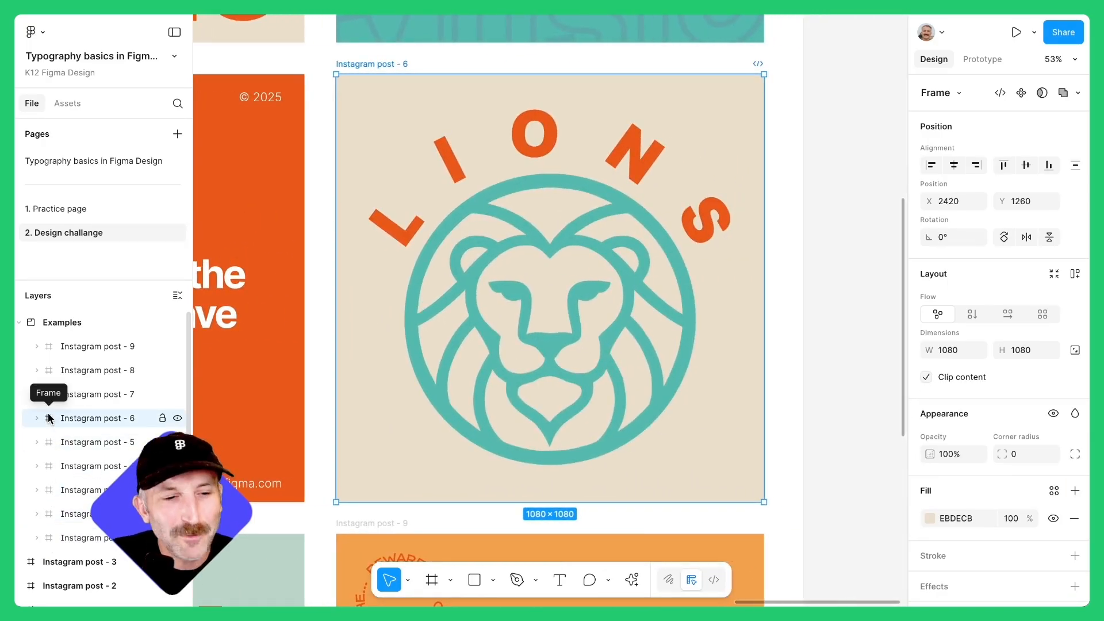
click(96, 393)
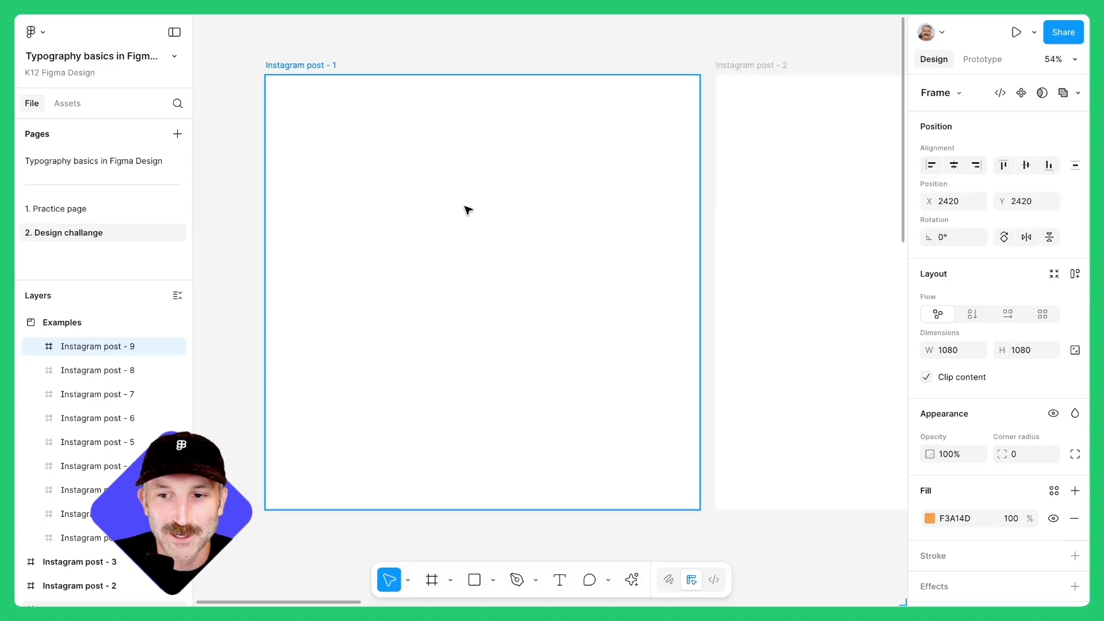
click(232, 266)
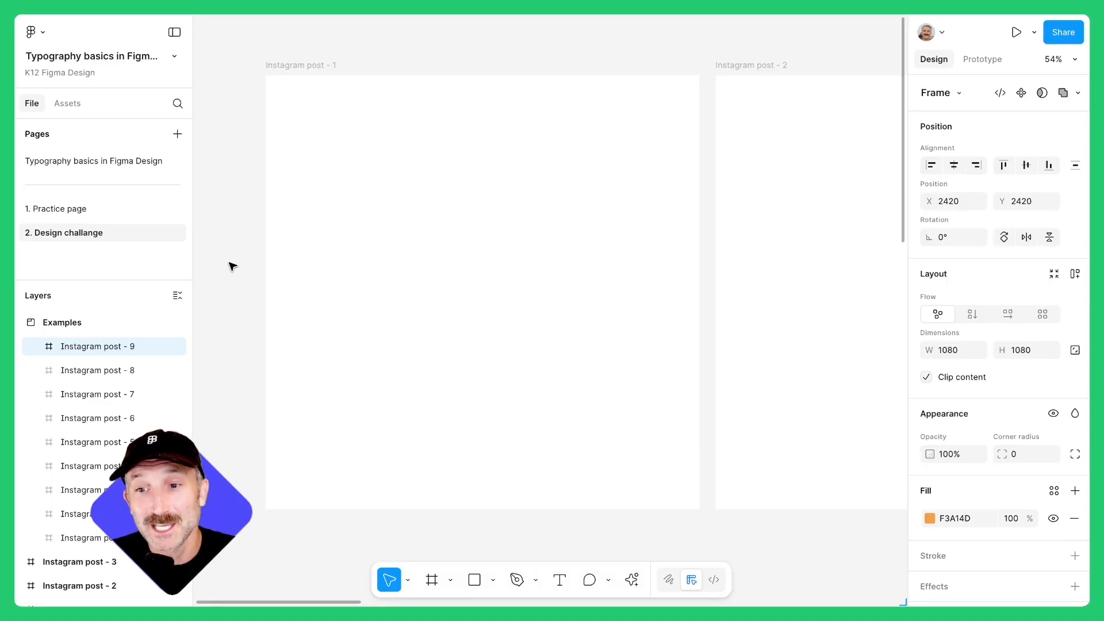